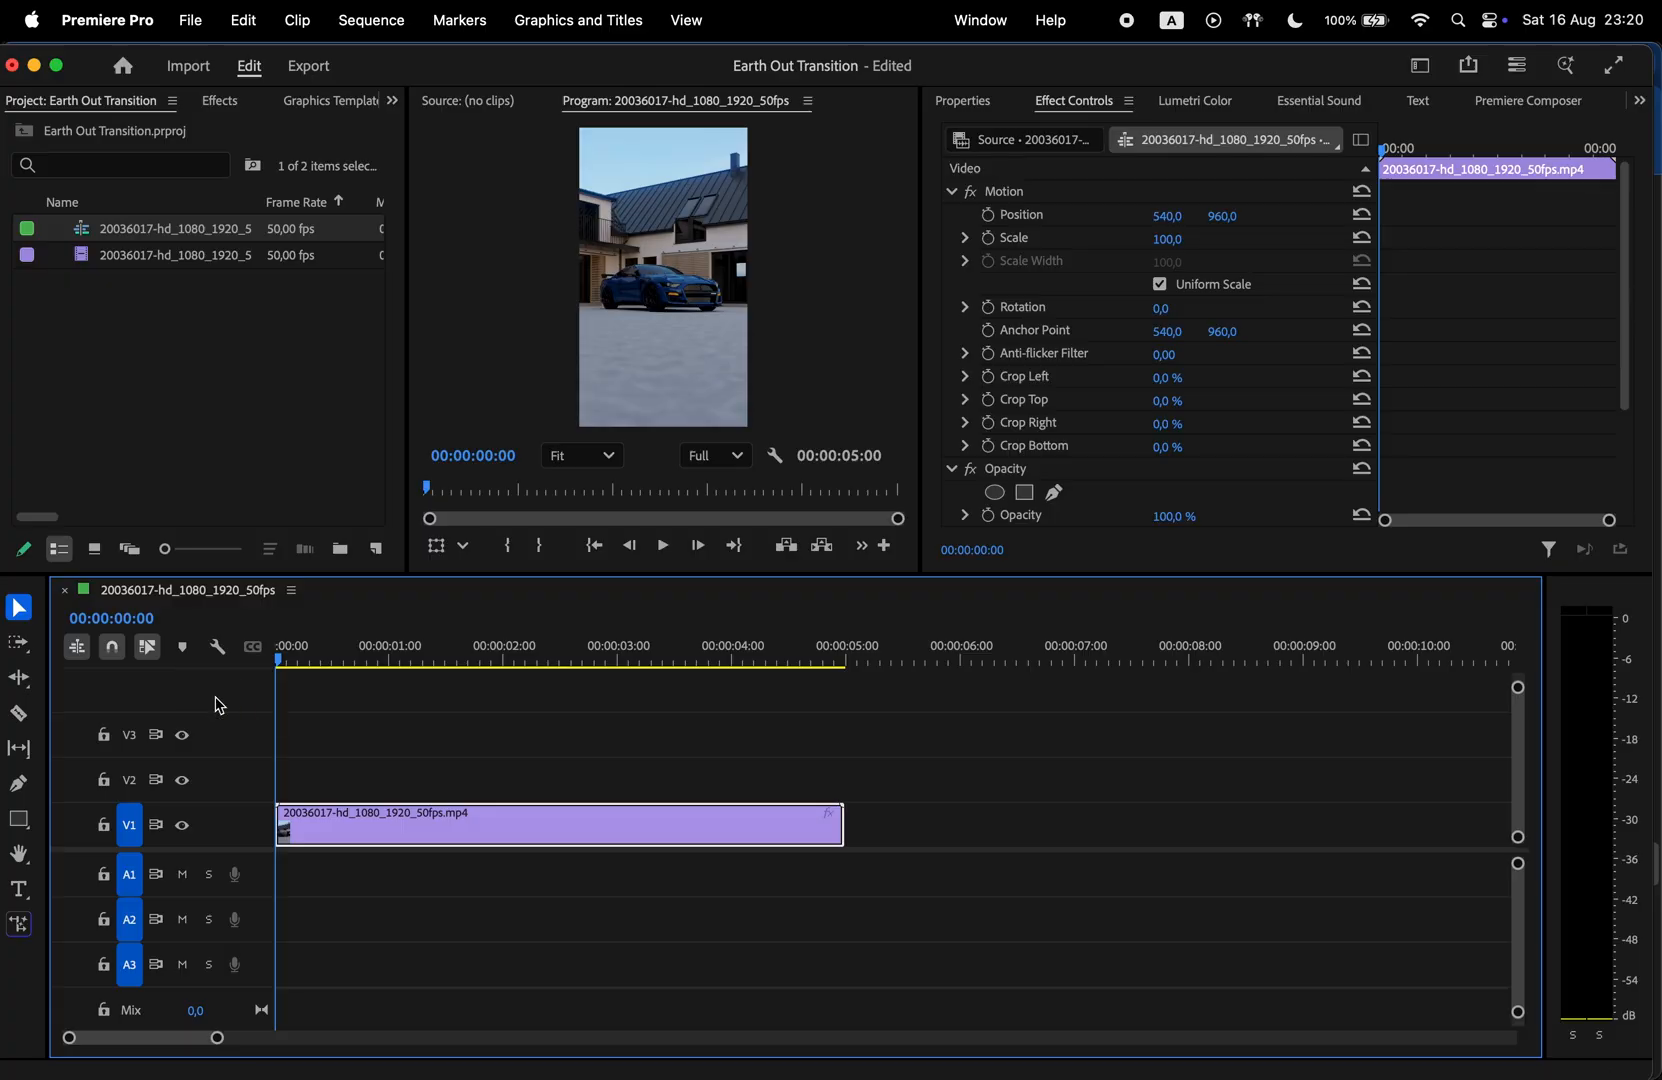
# Export the car clip's current frame as a JPEG still named 'first frame' via the Program Monitor.
pyautogui.click(882, 544)
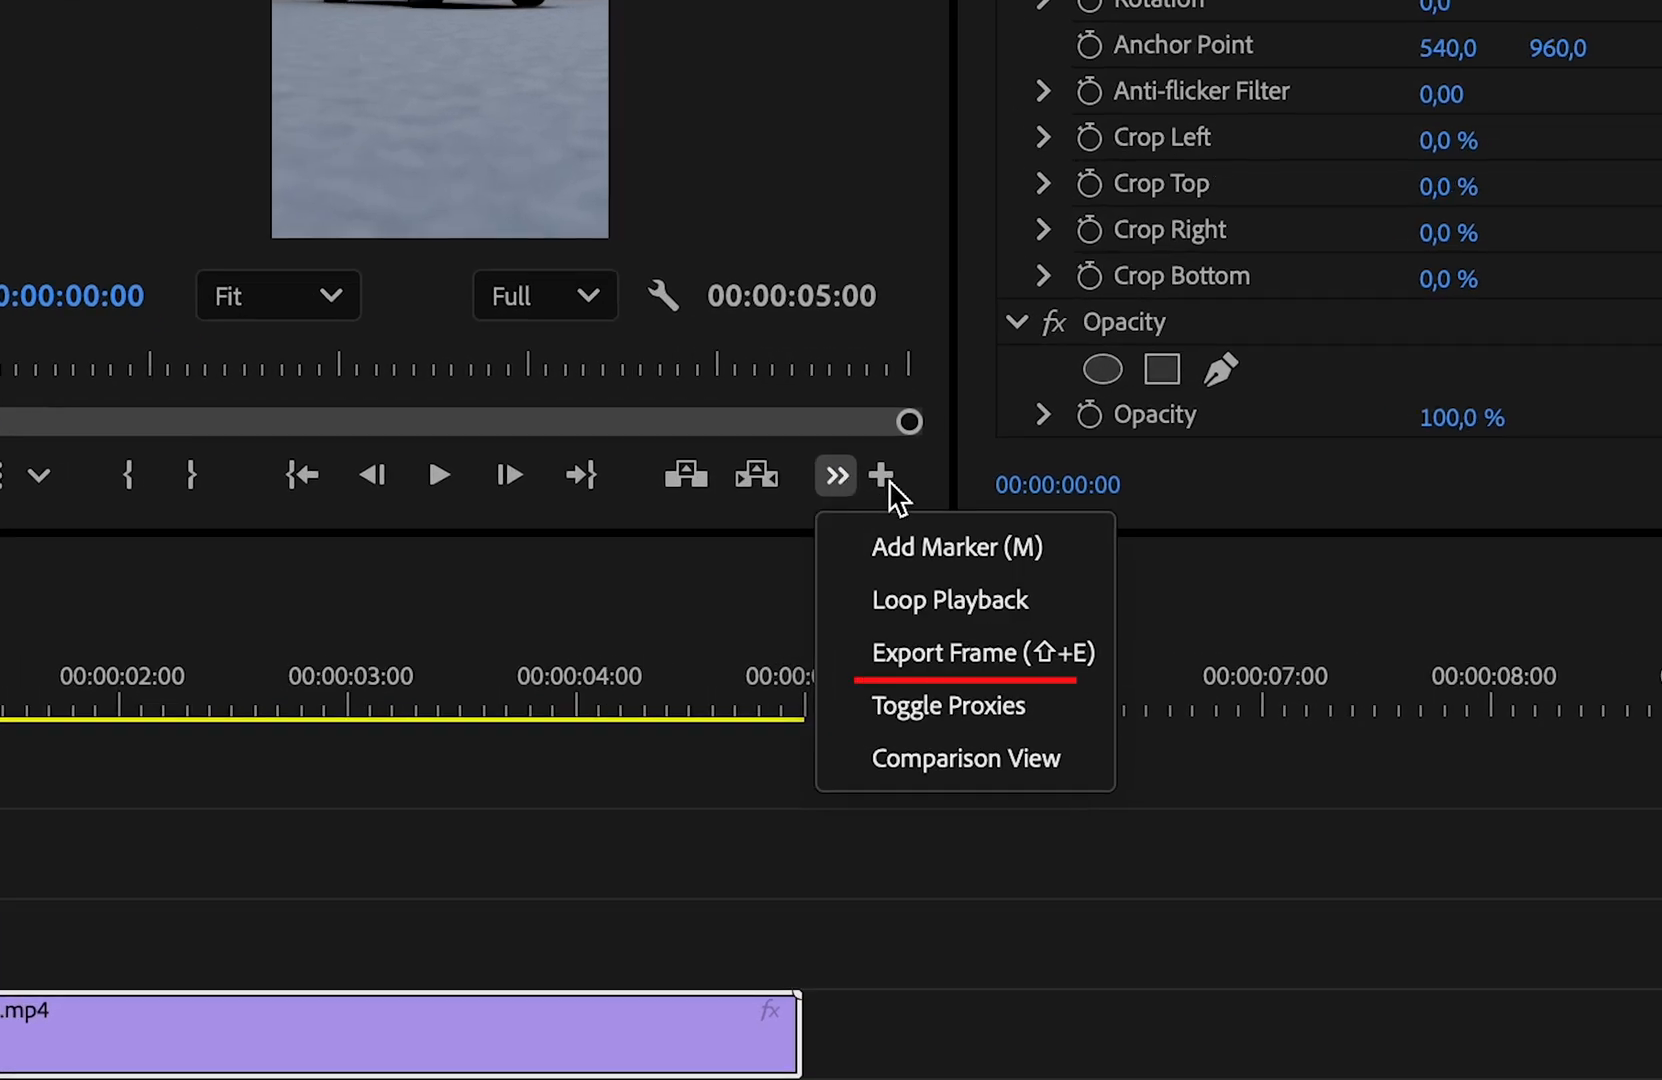
pyautogui.click(944, 652)
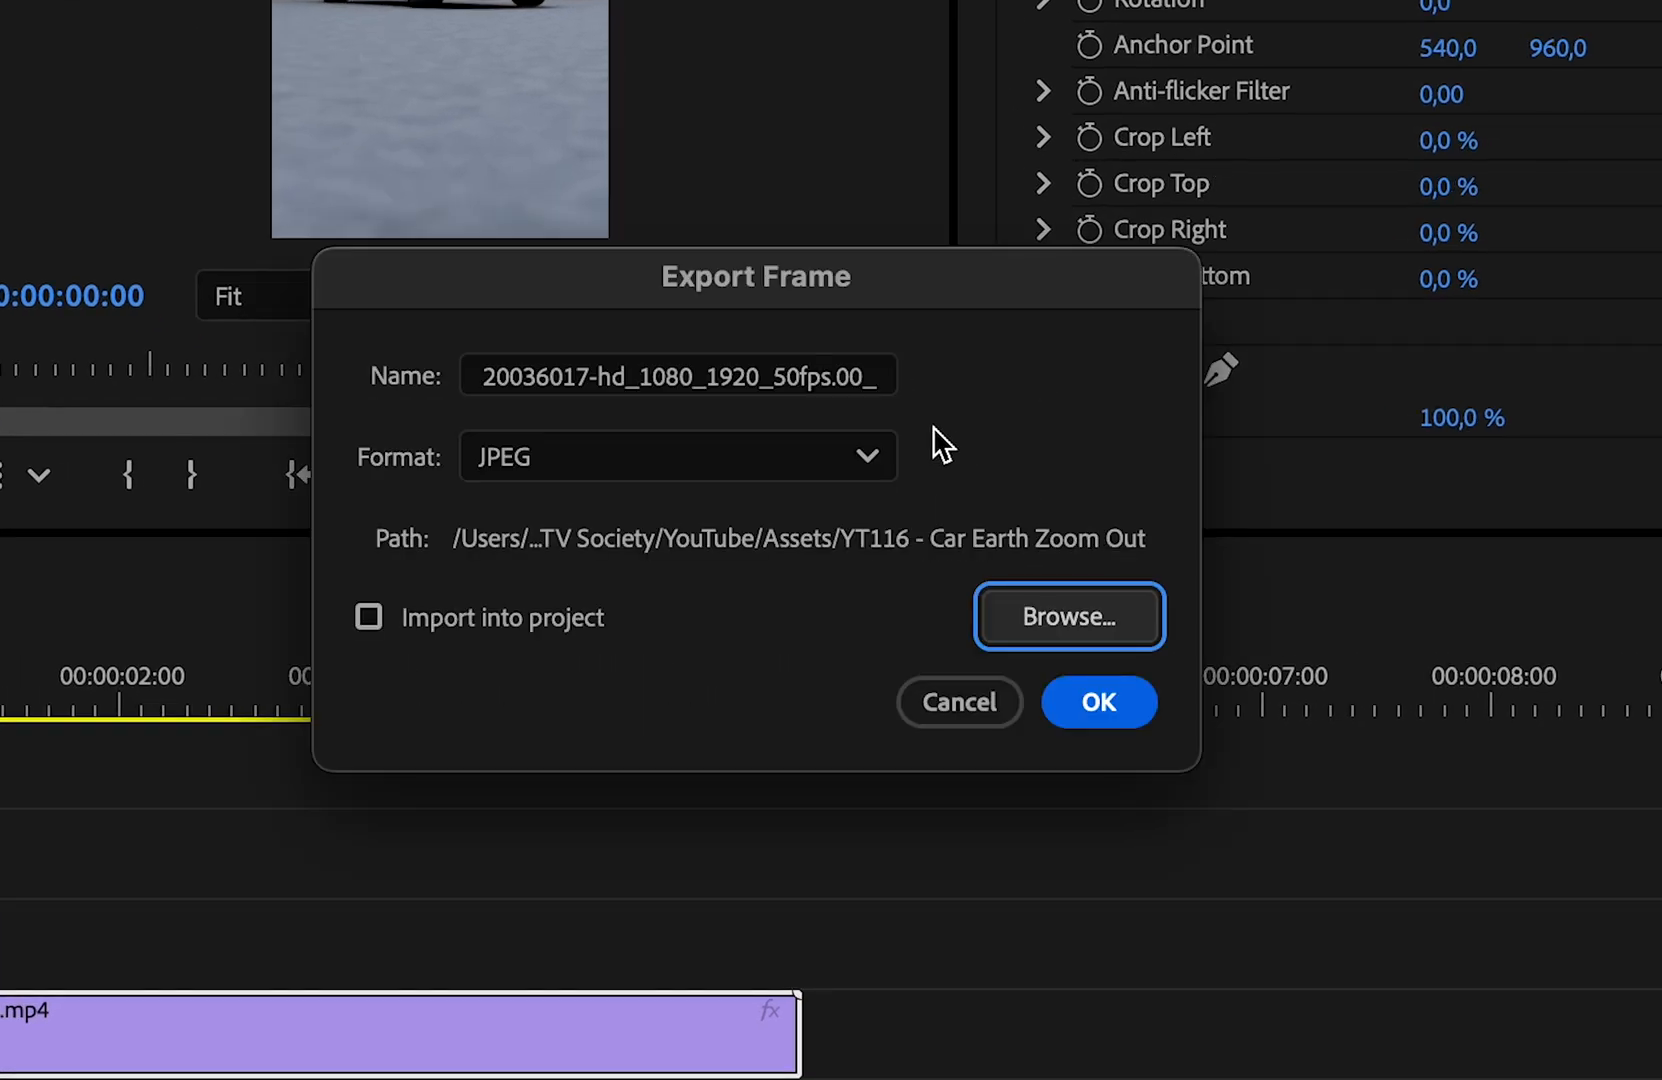
pyautogui.write('first frame')
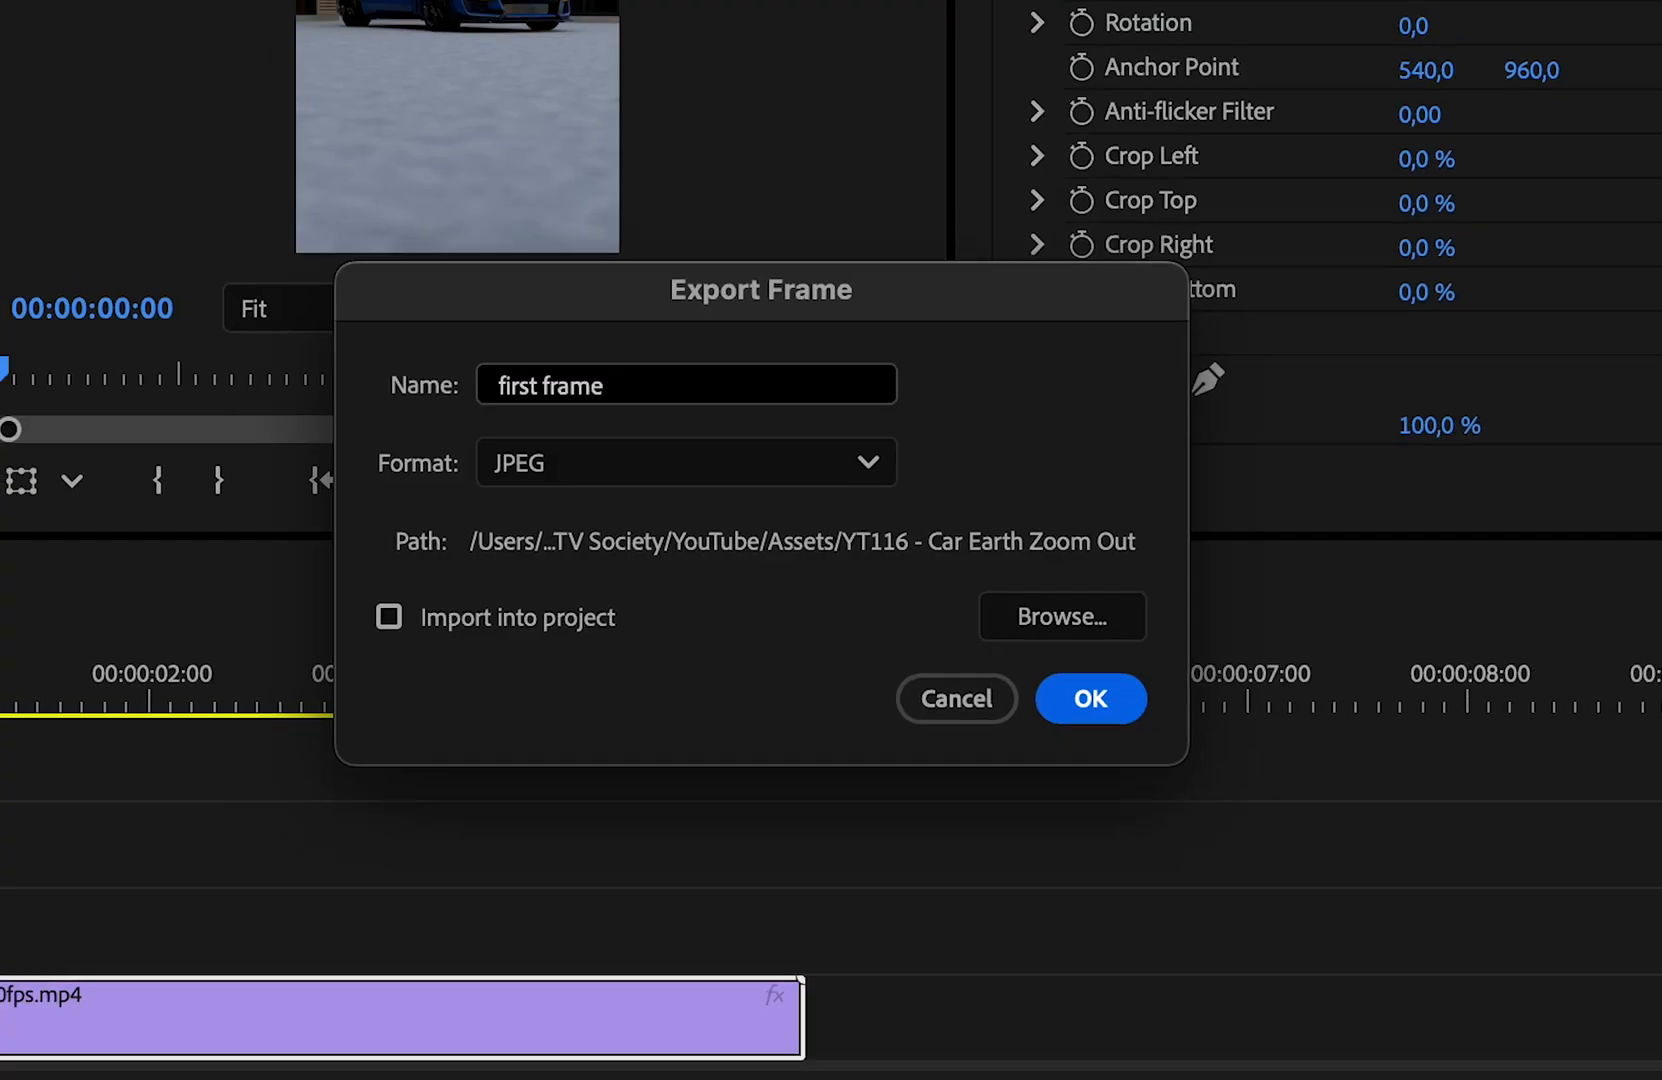
pyautogui.click(1088, 698)
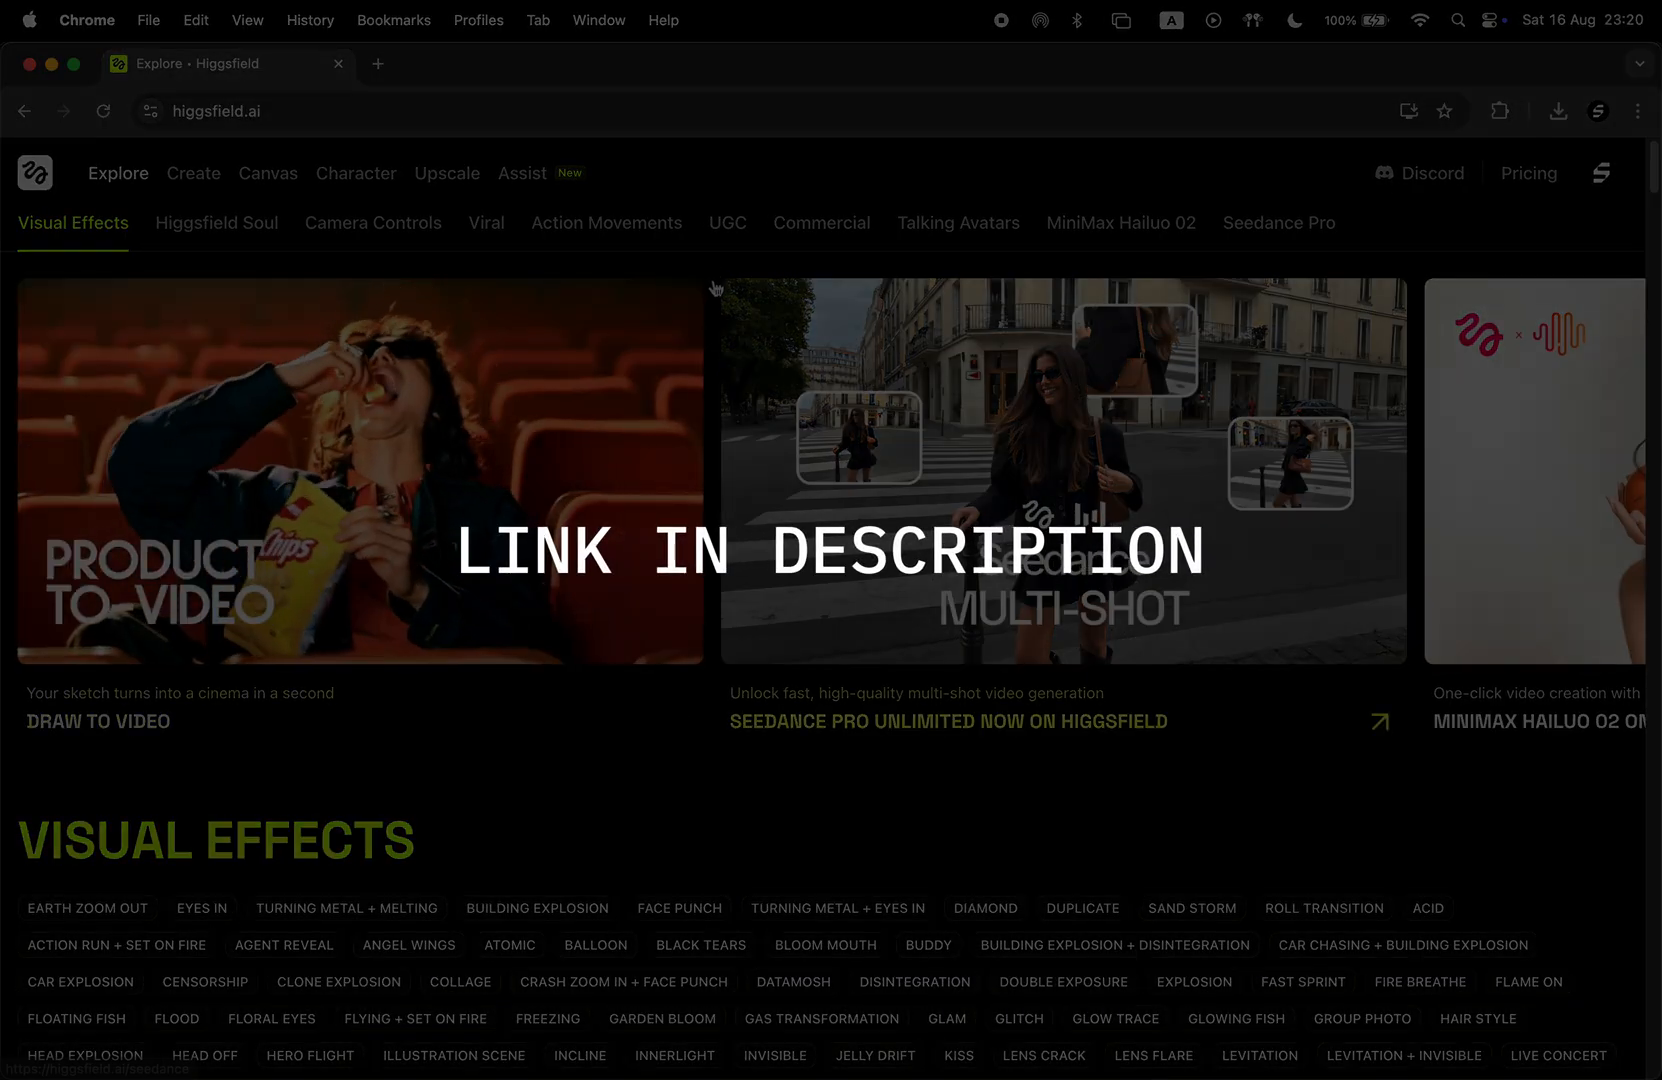
# Find and select the EARTH ZOOM OUT effect under Visual Effects on higgsfield.ai.
pyautogui.scroll(-3)
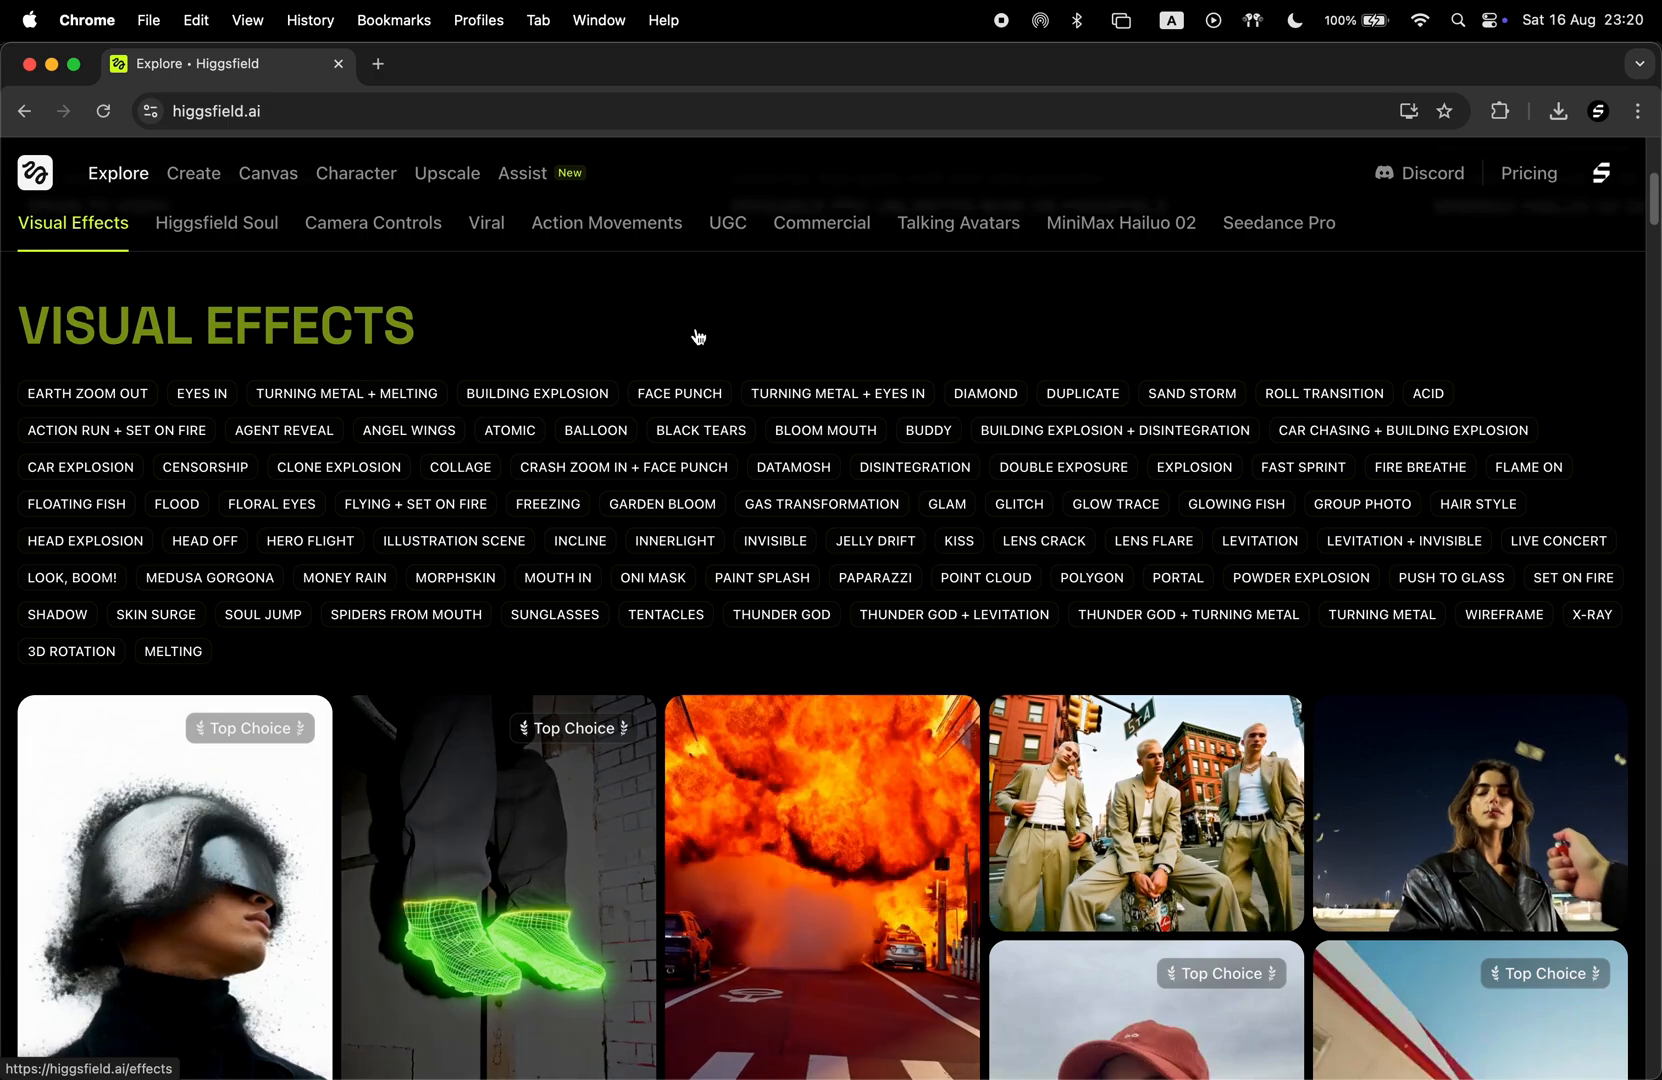
pyautogui.moveTo(86, 394)
pyautogui.write('earth')
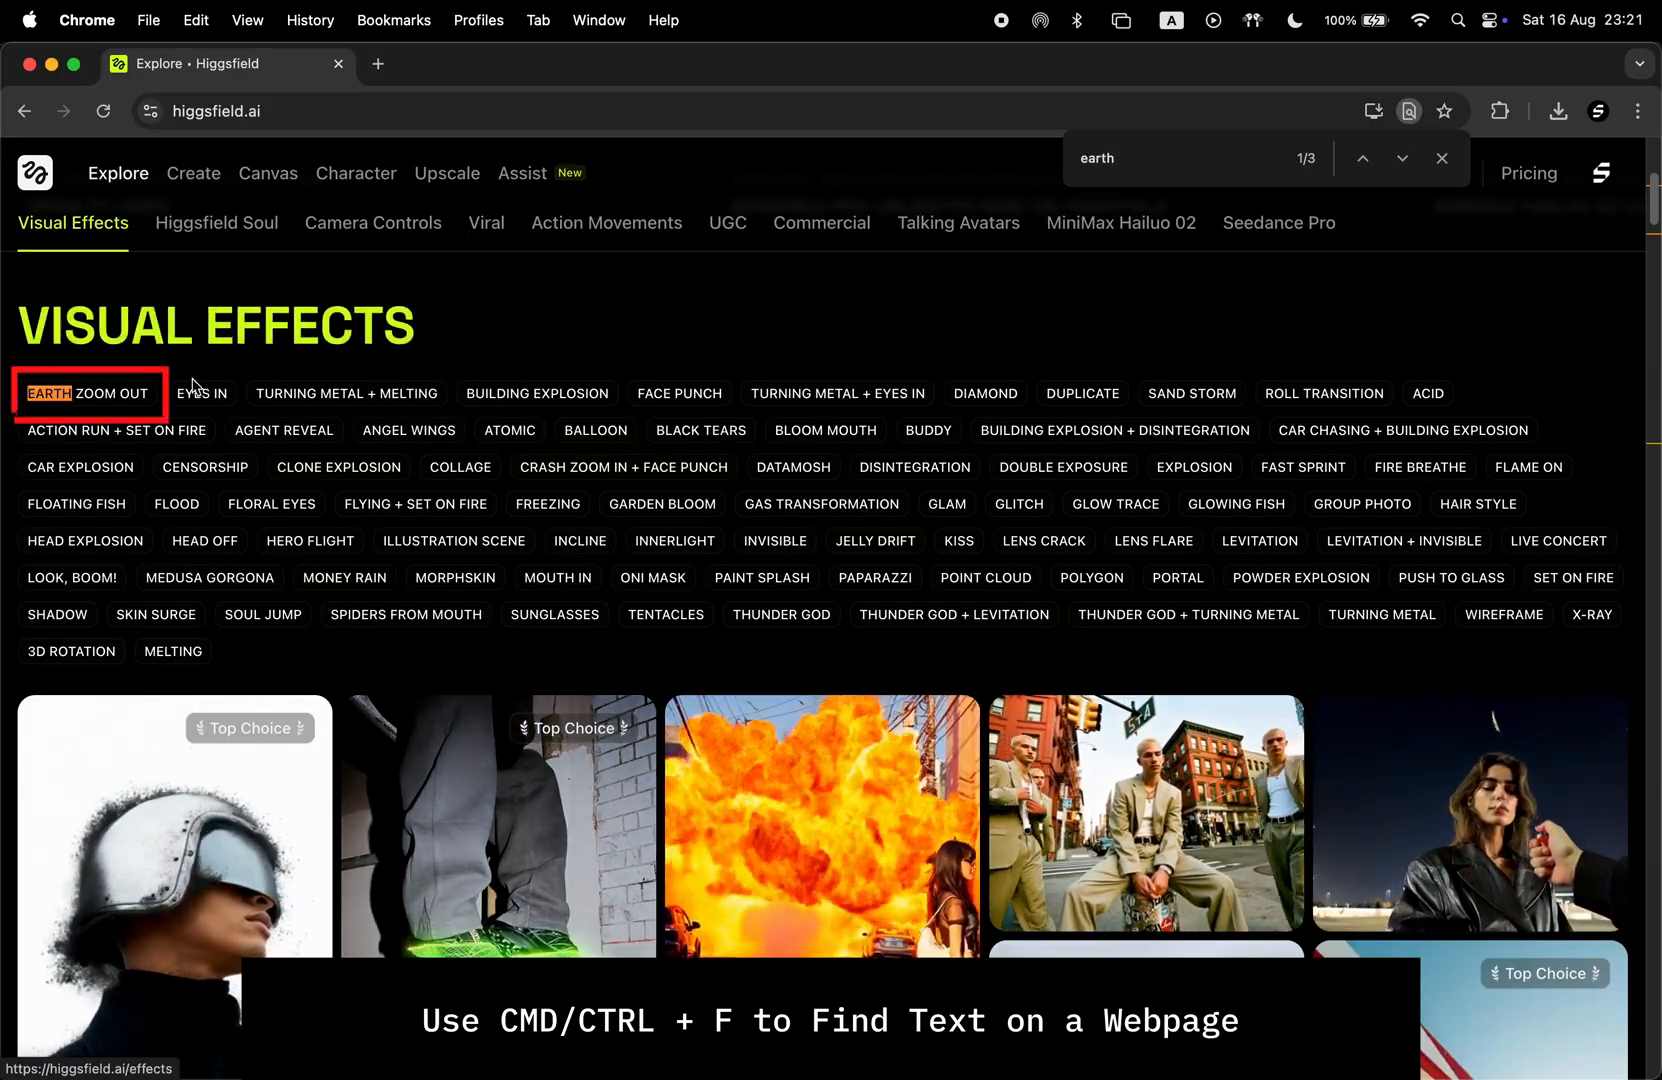
pyautogui.click(90, 394)
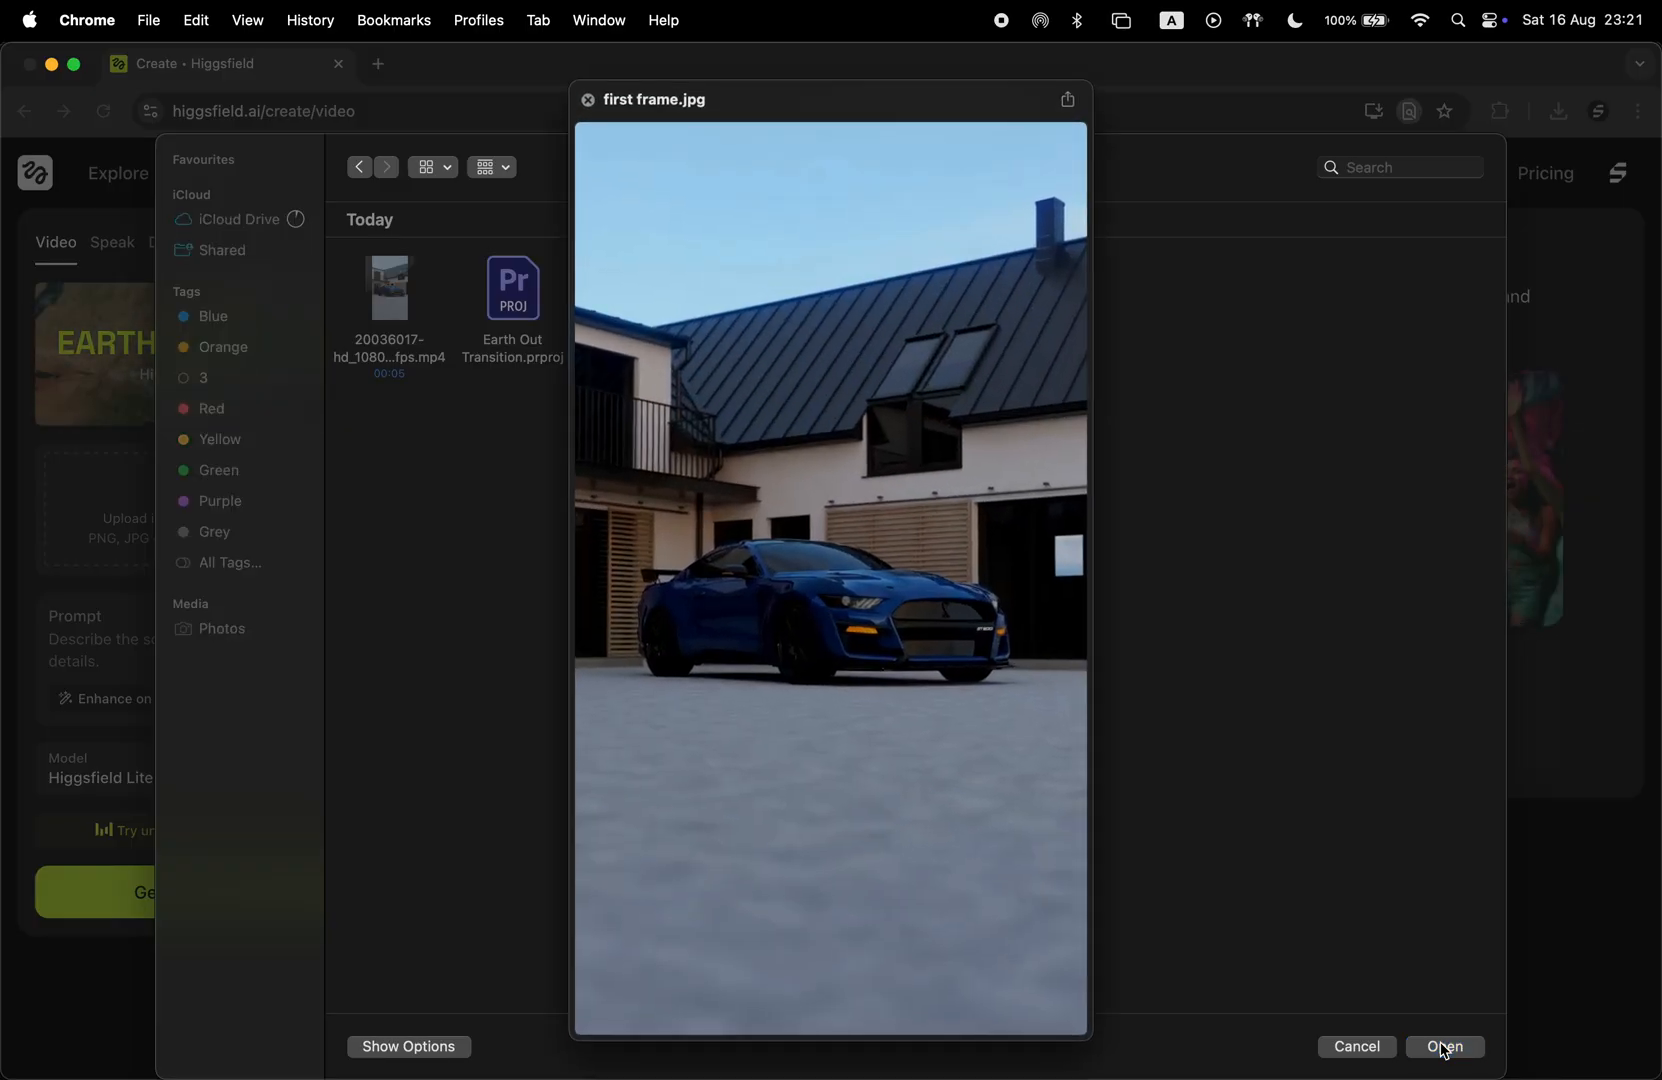
# Upload first frame.jpg as the start image, generate the zoom-out video and play it back.
pyautogui.click(1442, 1046)
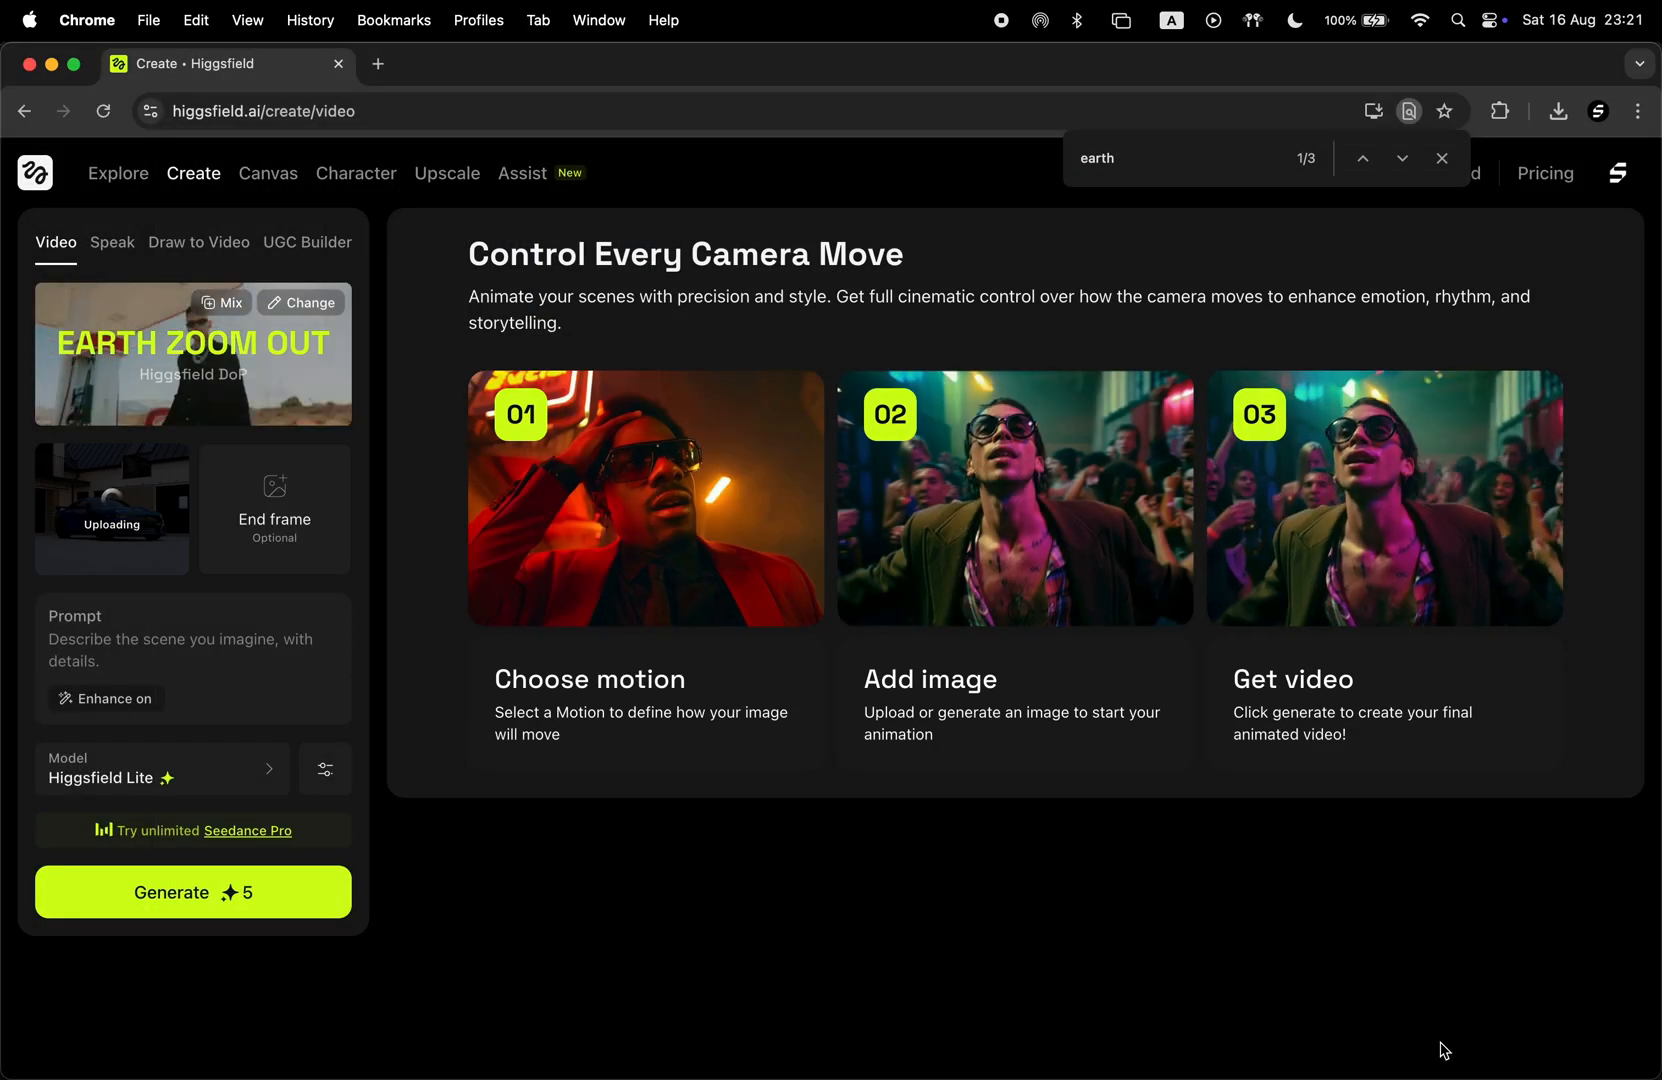
pyautogui.click(192, 892)
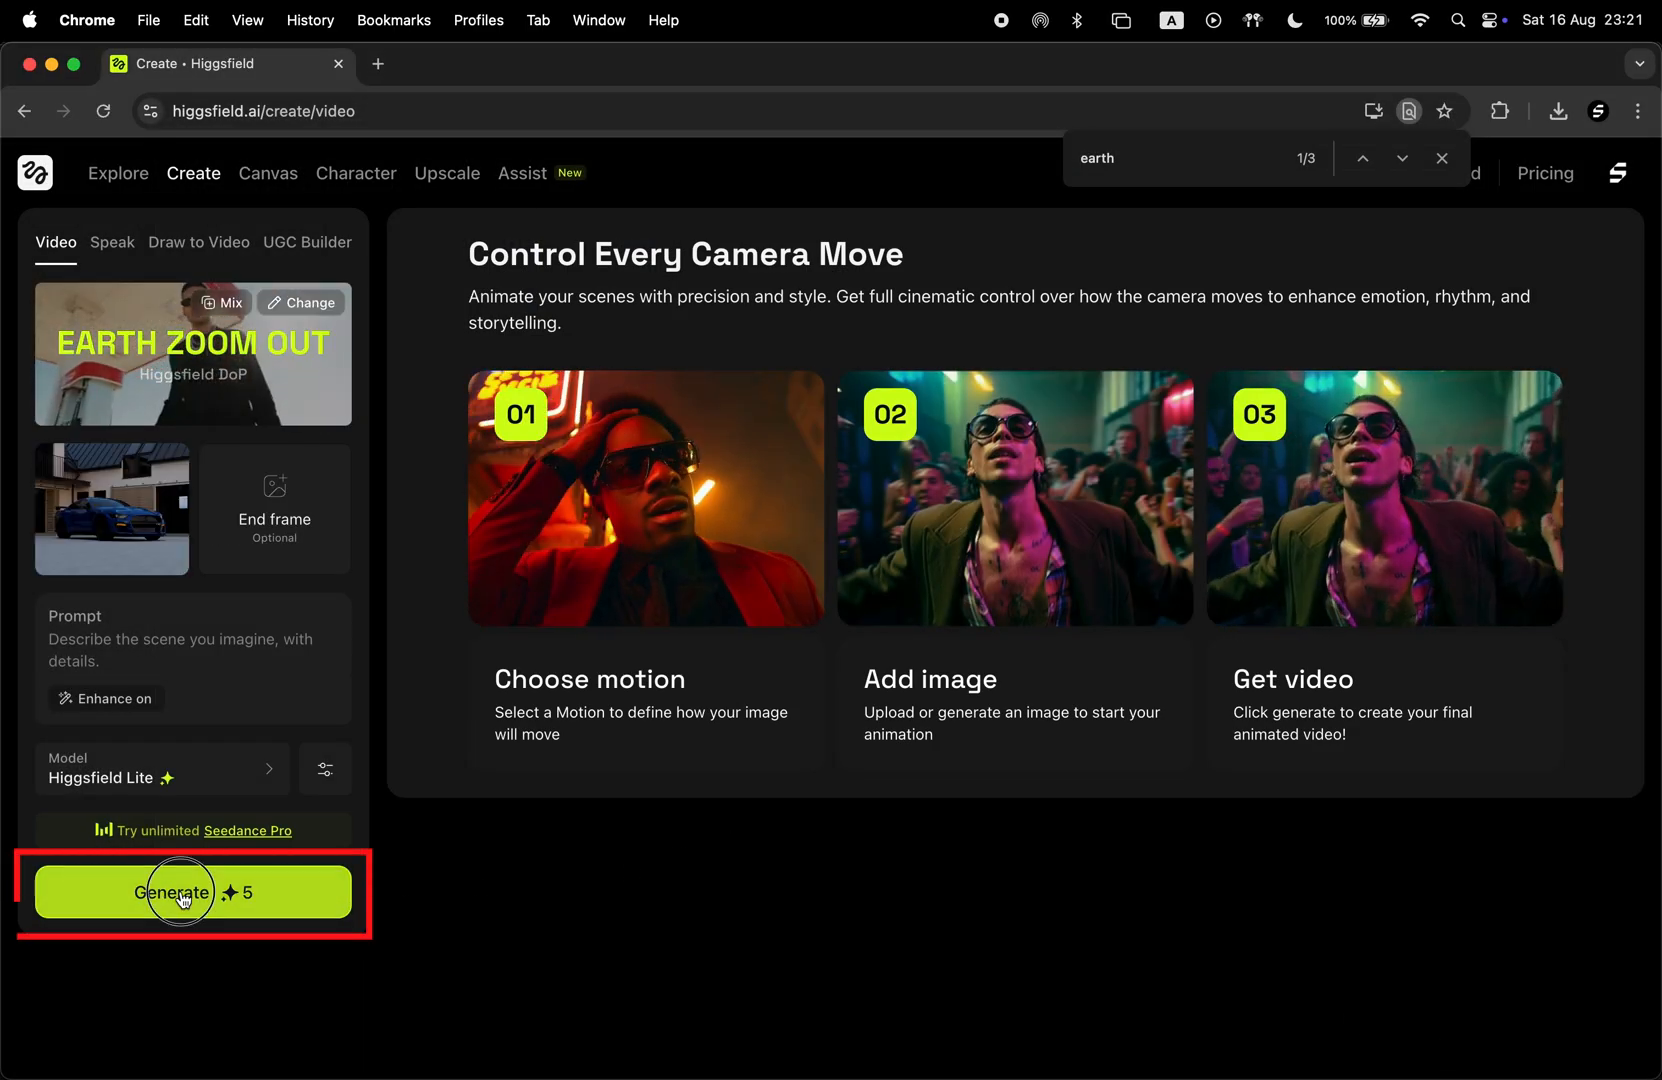
pyautogui.click(192, 892)
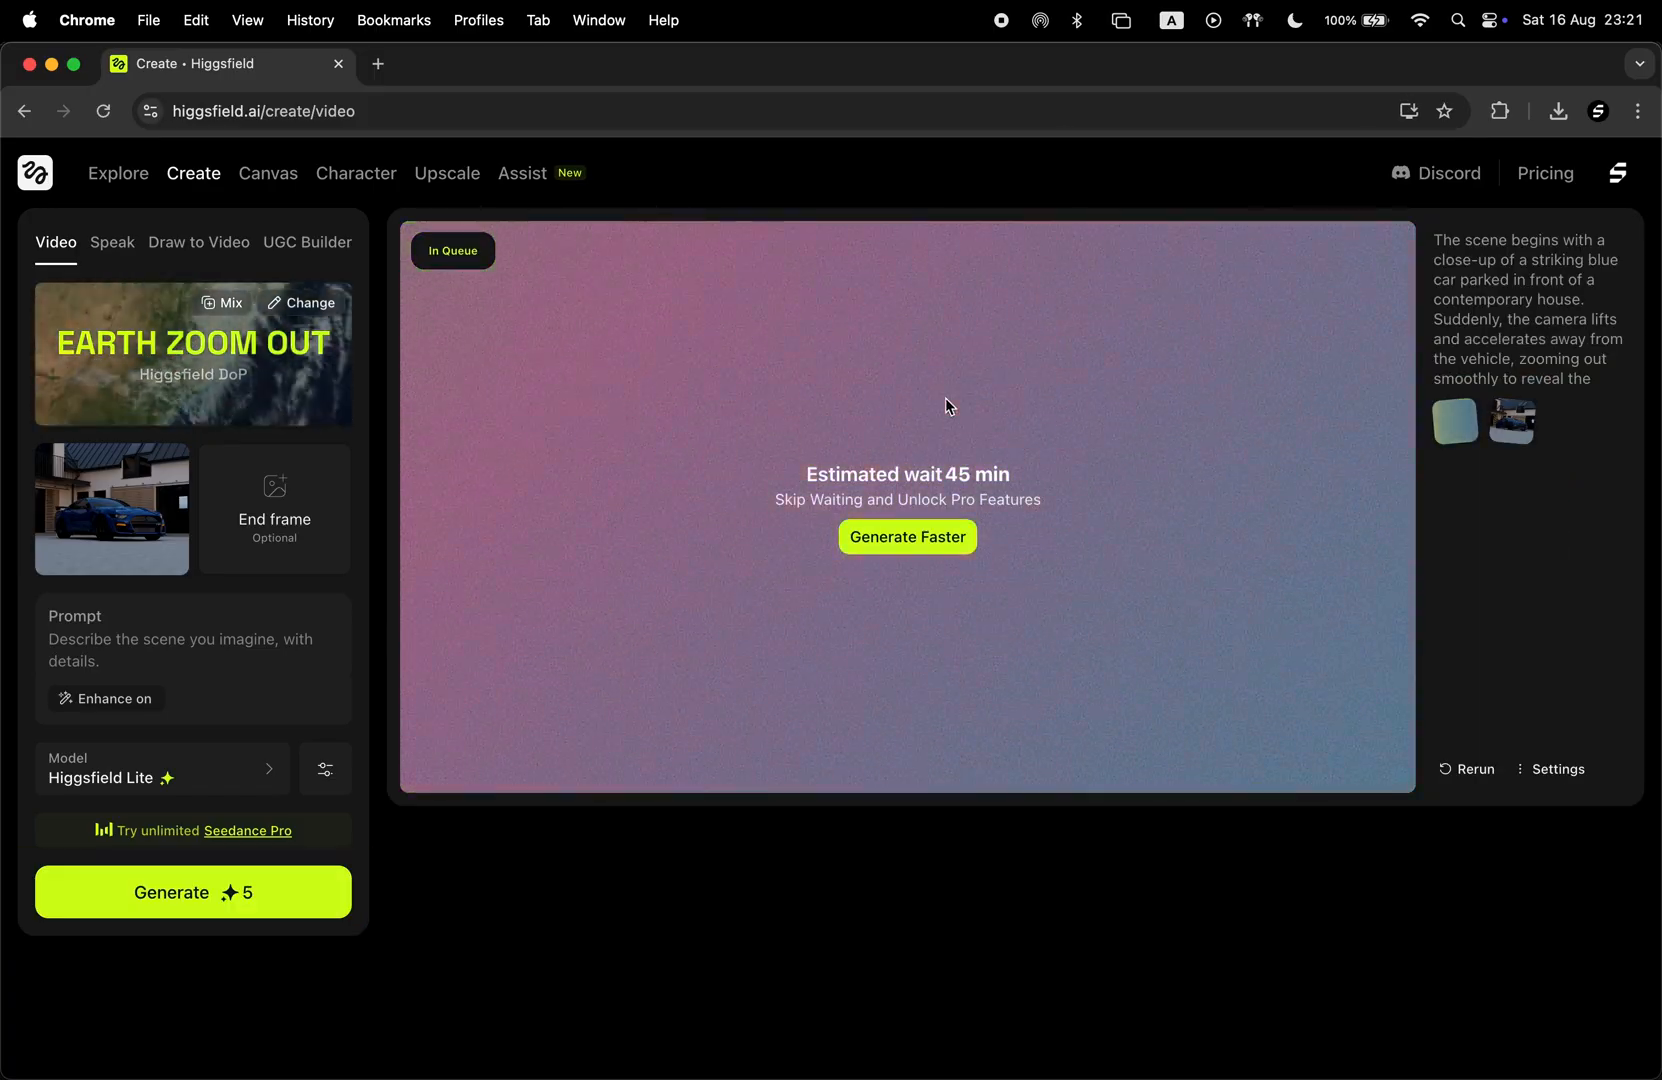
pyautogui.moveTo(1024, 476)
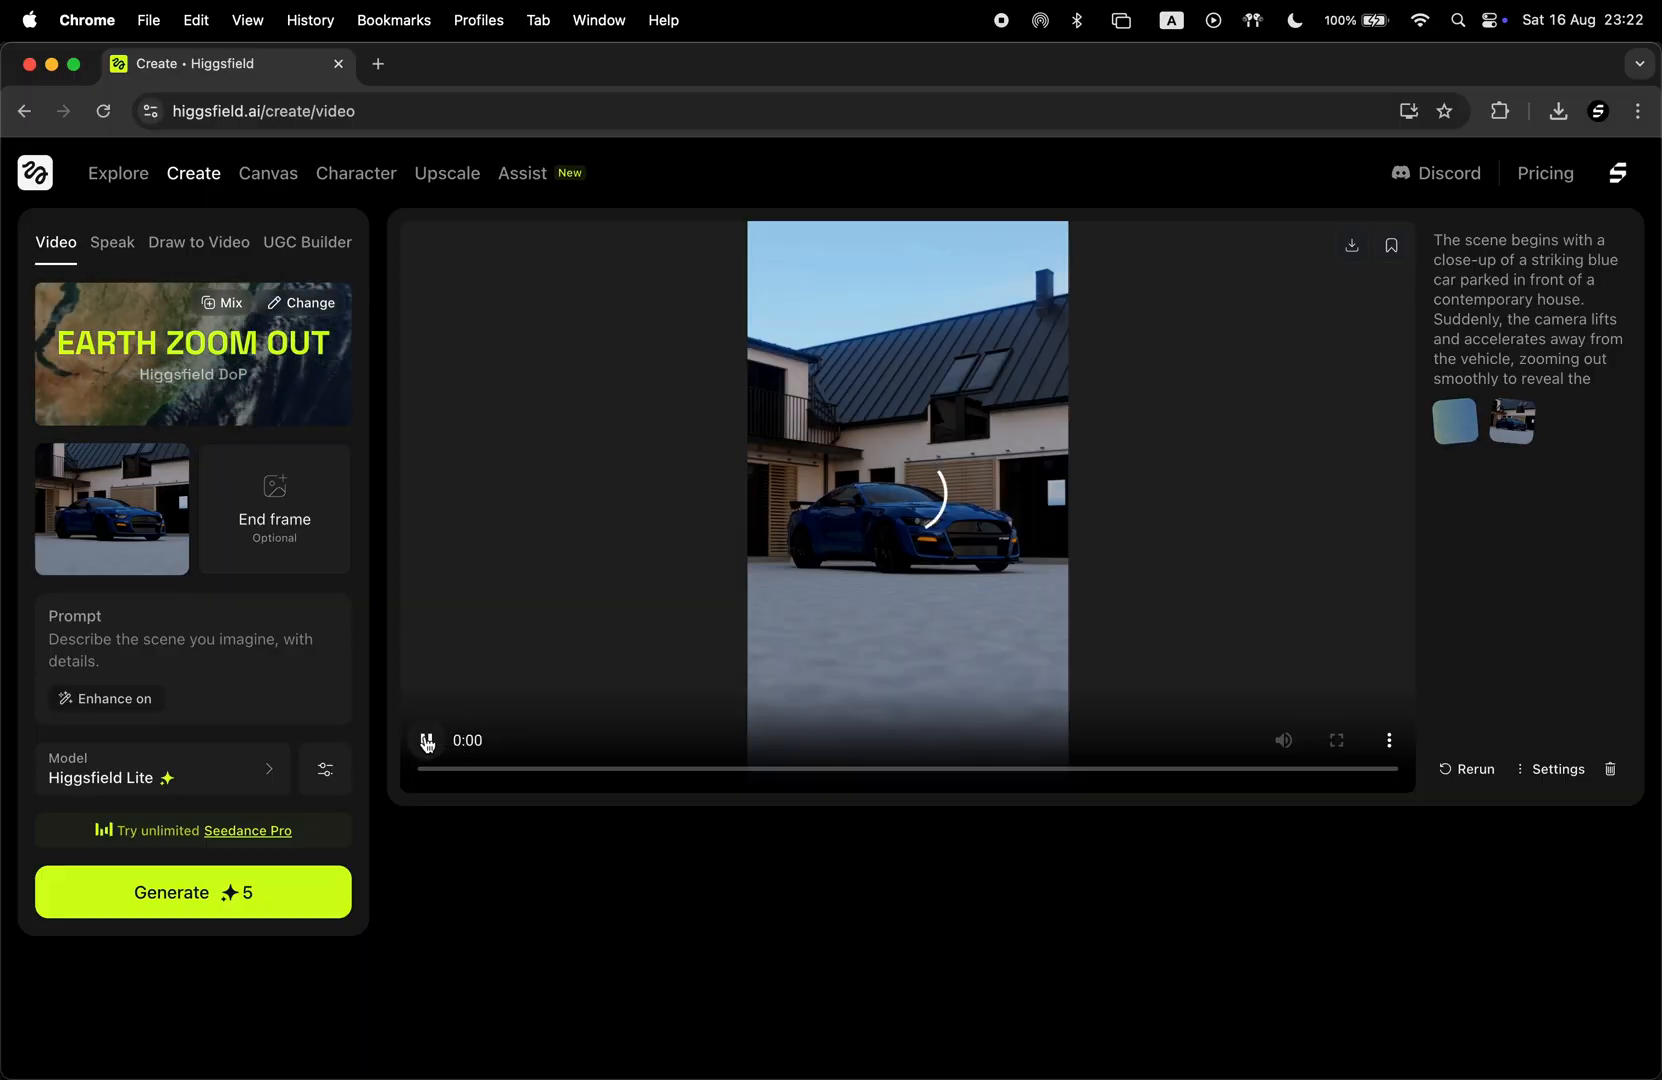
pyautogui.click(426, 740)
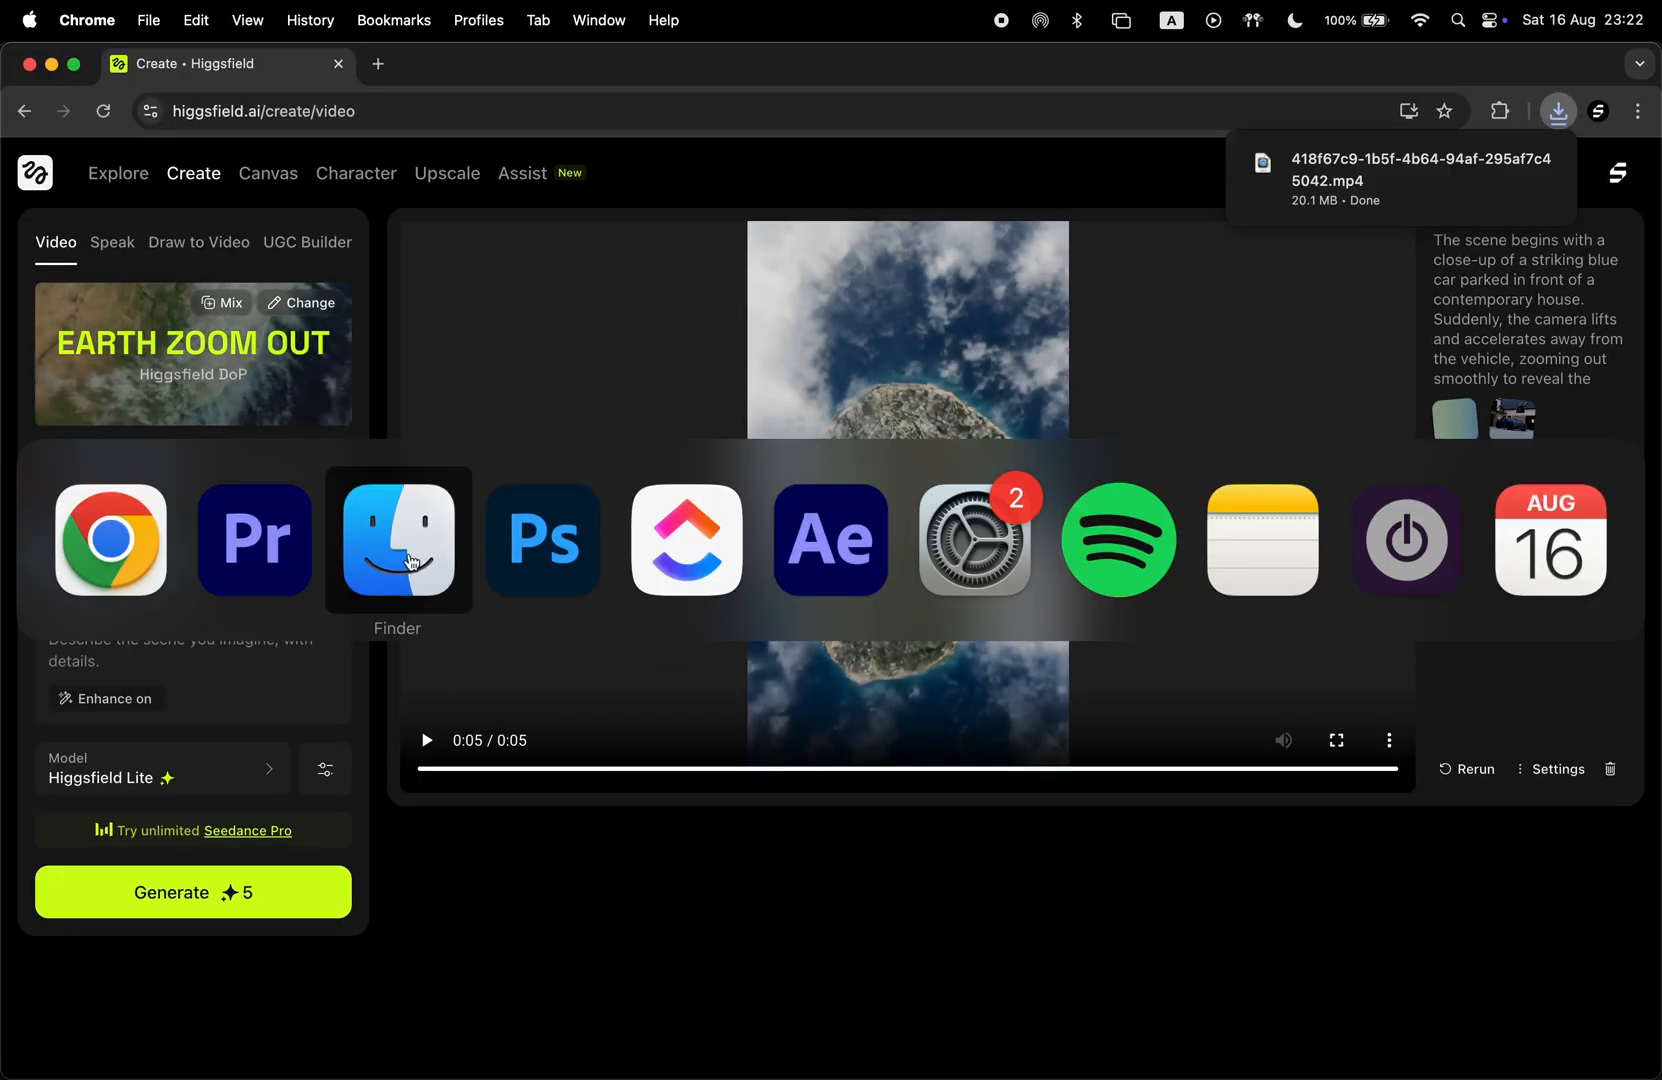
# Import the downloaded zoom-out MP4 into the Premiere project and place it on V2.
pyautogui.click(254, 538)
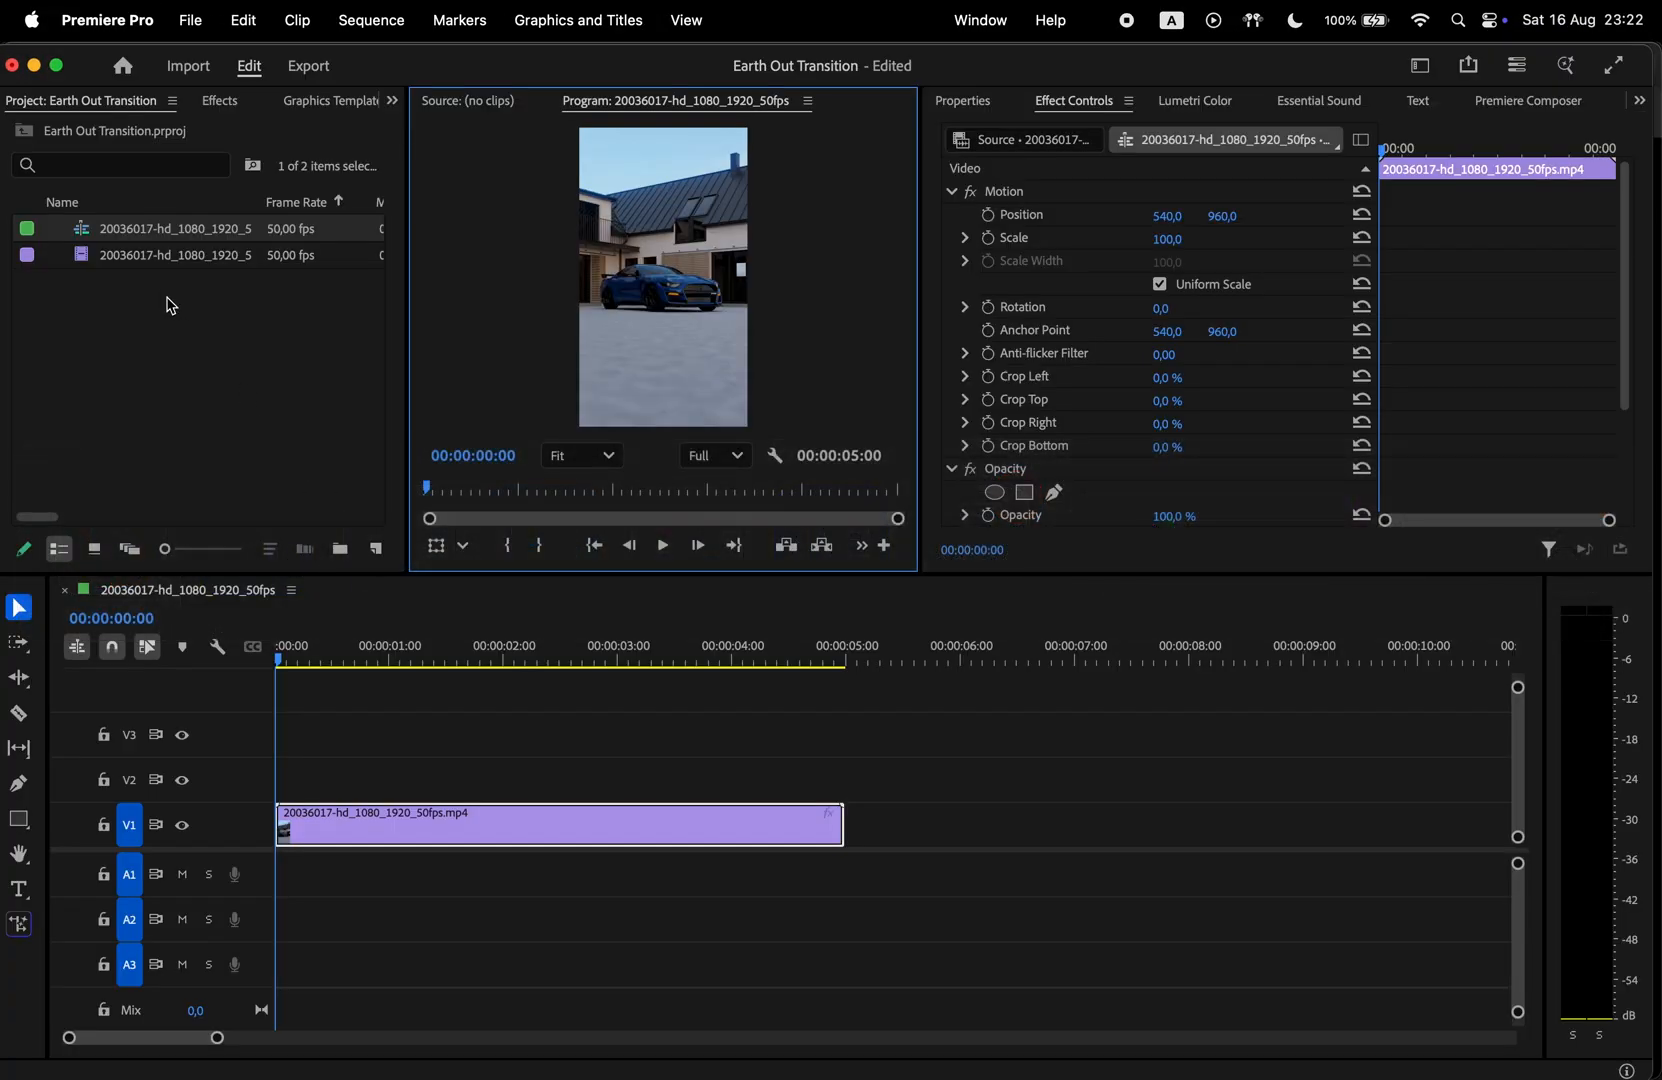
pyautogui.press('cmd+i')
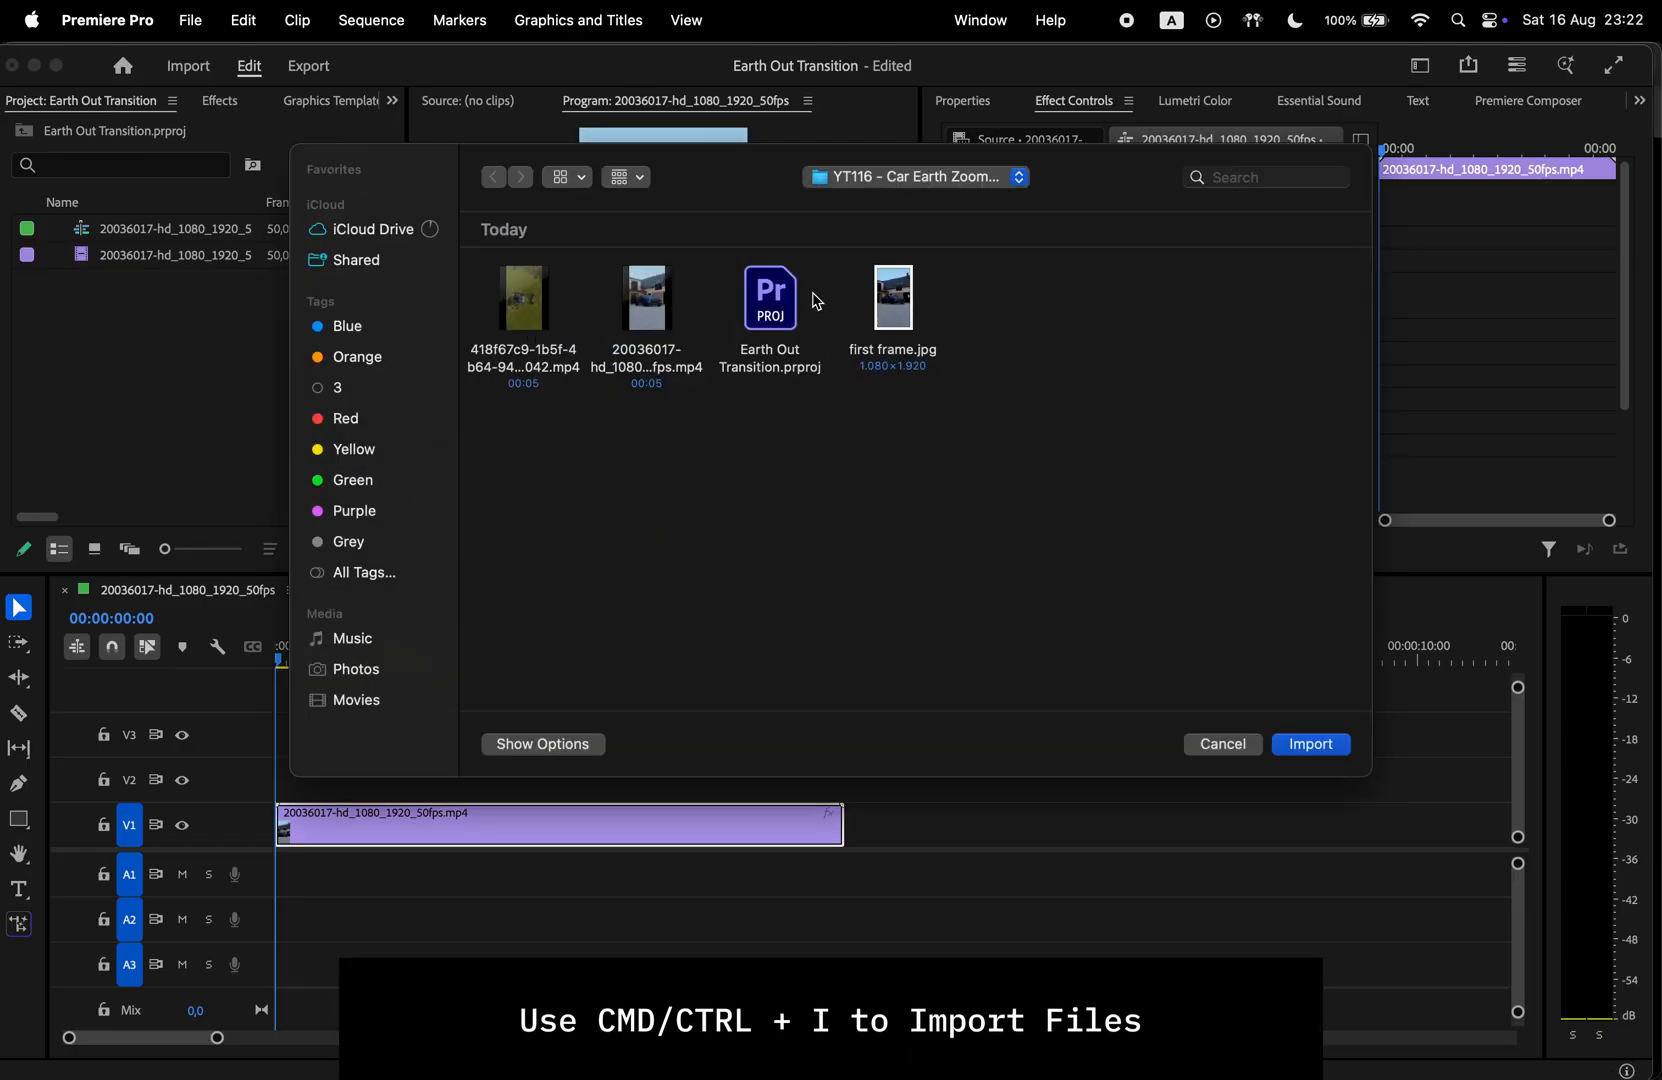
pyautogui.click(1310, 742)
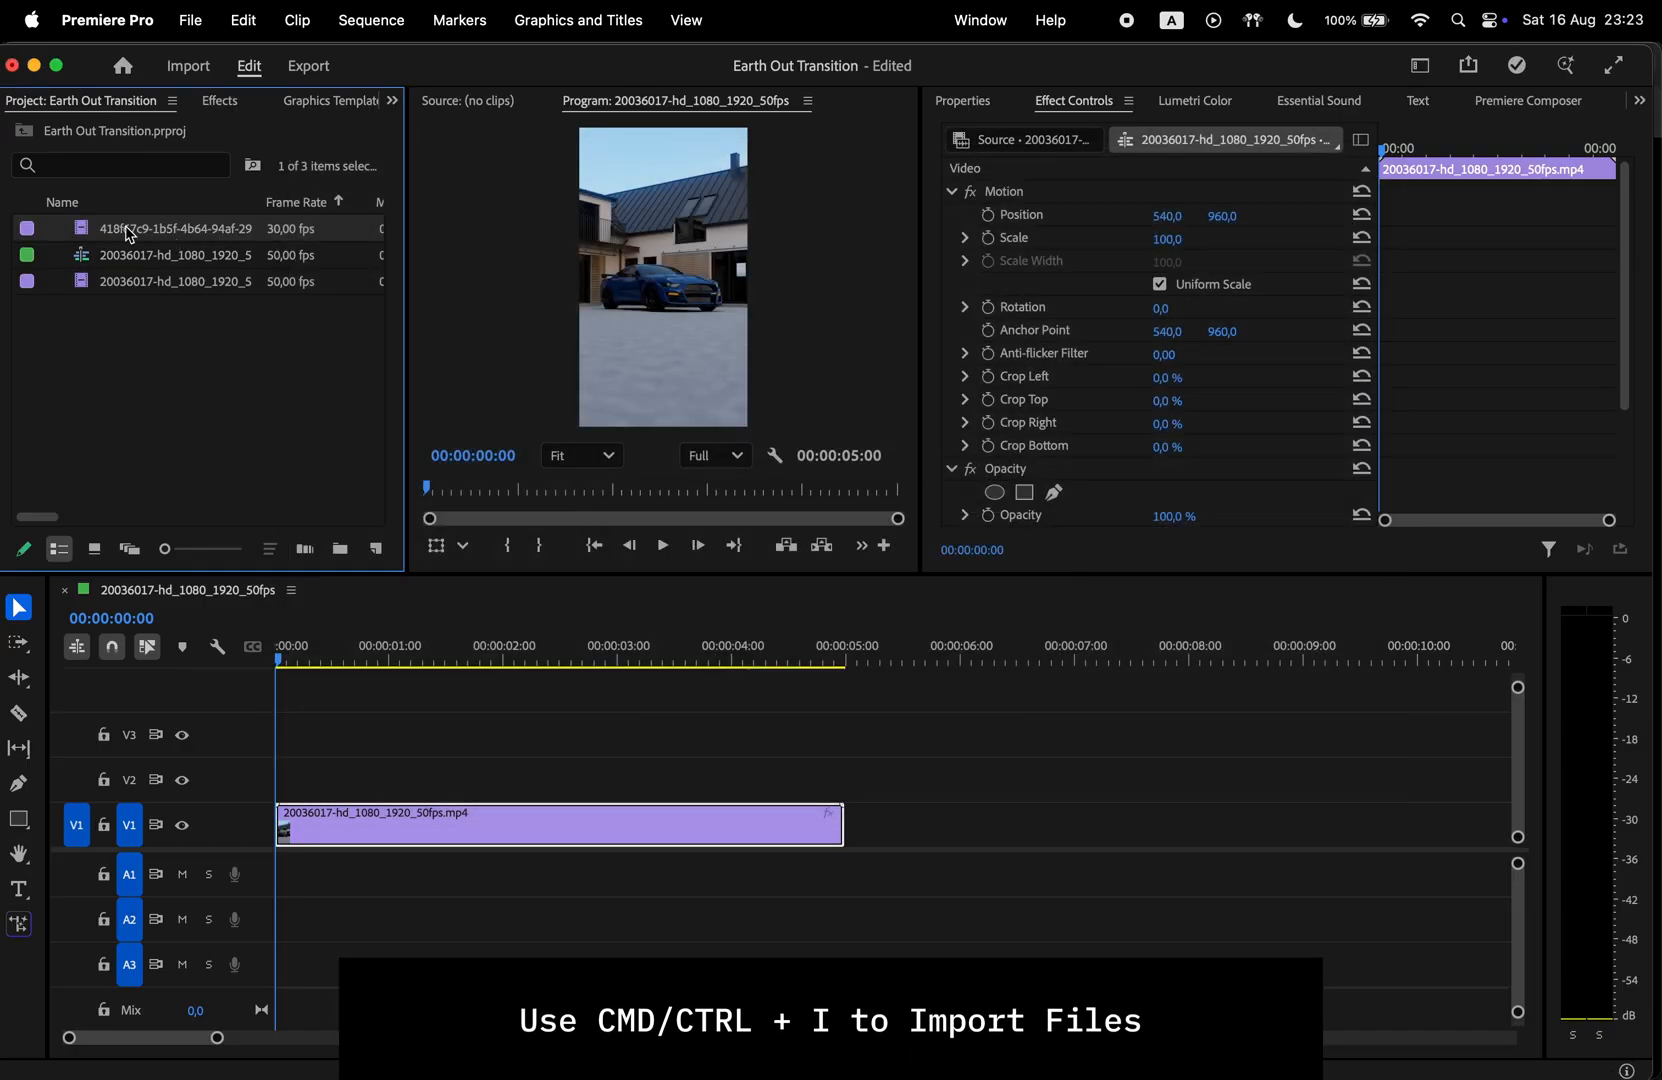
# Raise the zoom-out clip's Scale and enable Reverse Speed in Speed/Duration.
pyautogui.click(1180, 236)
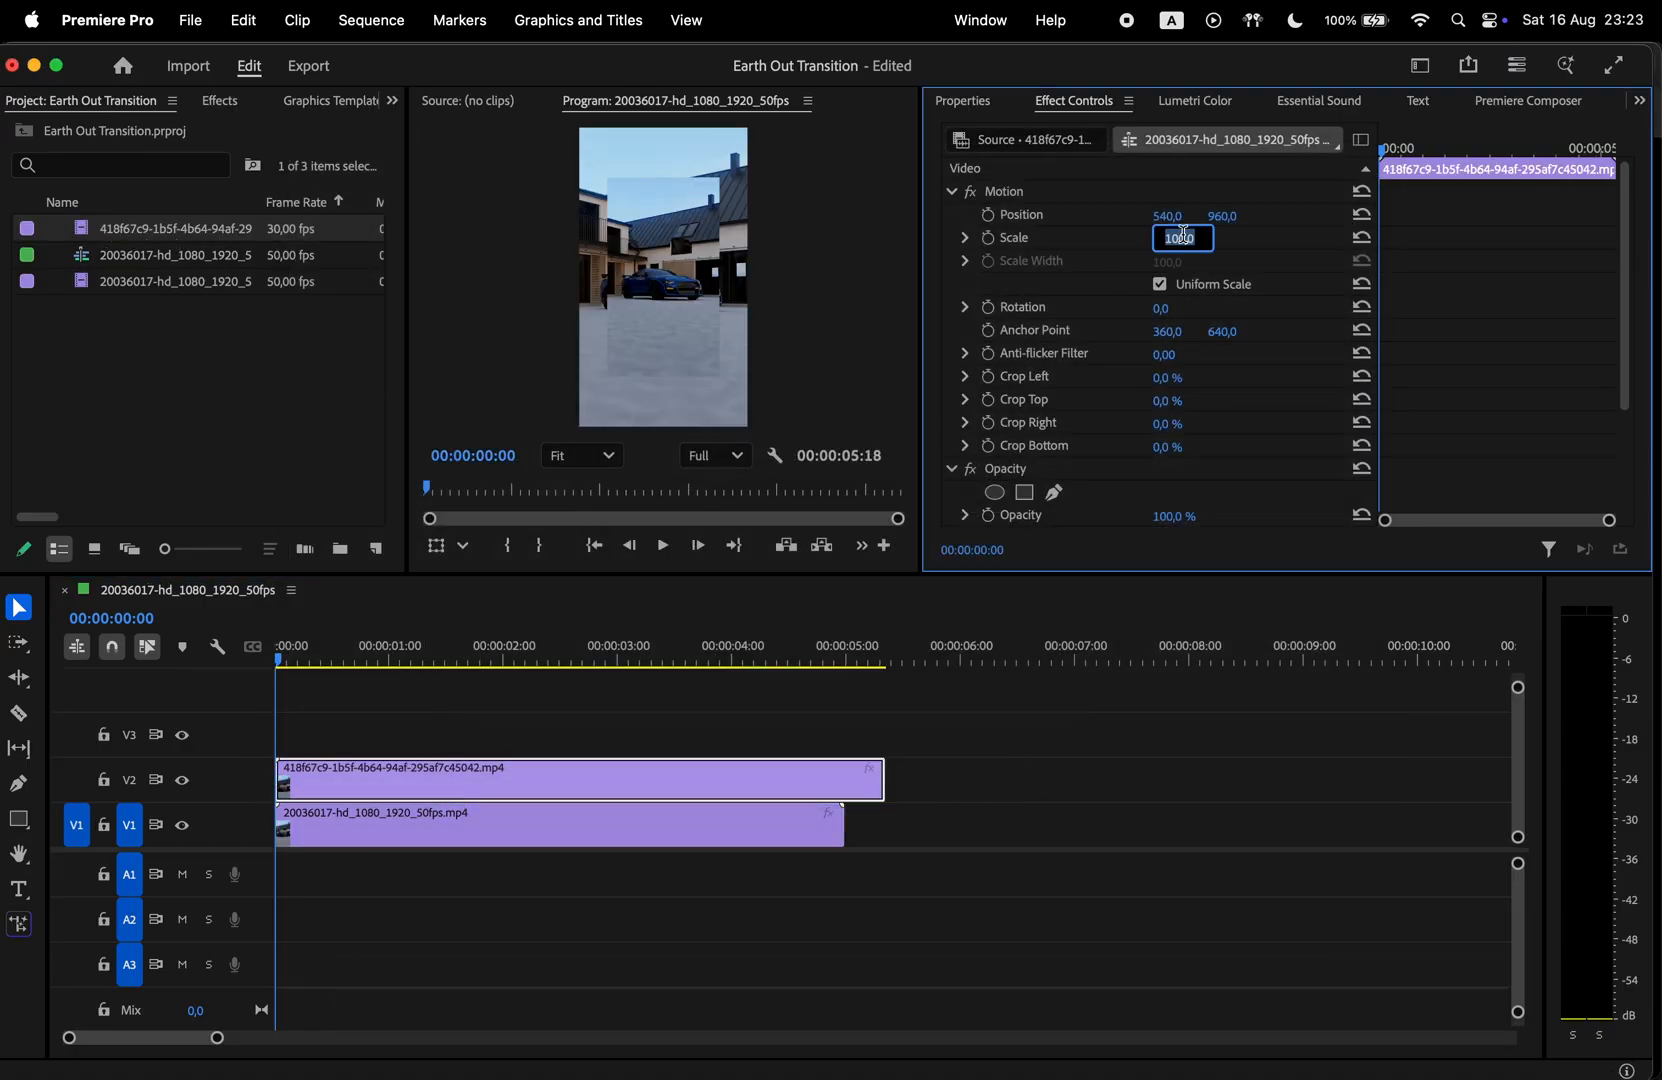
pyautogui.rightClick(578, 780)
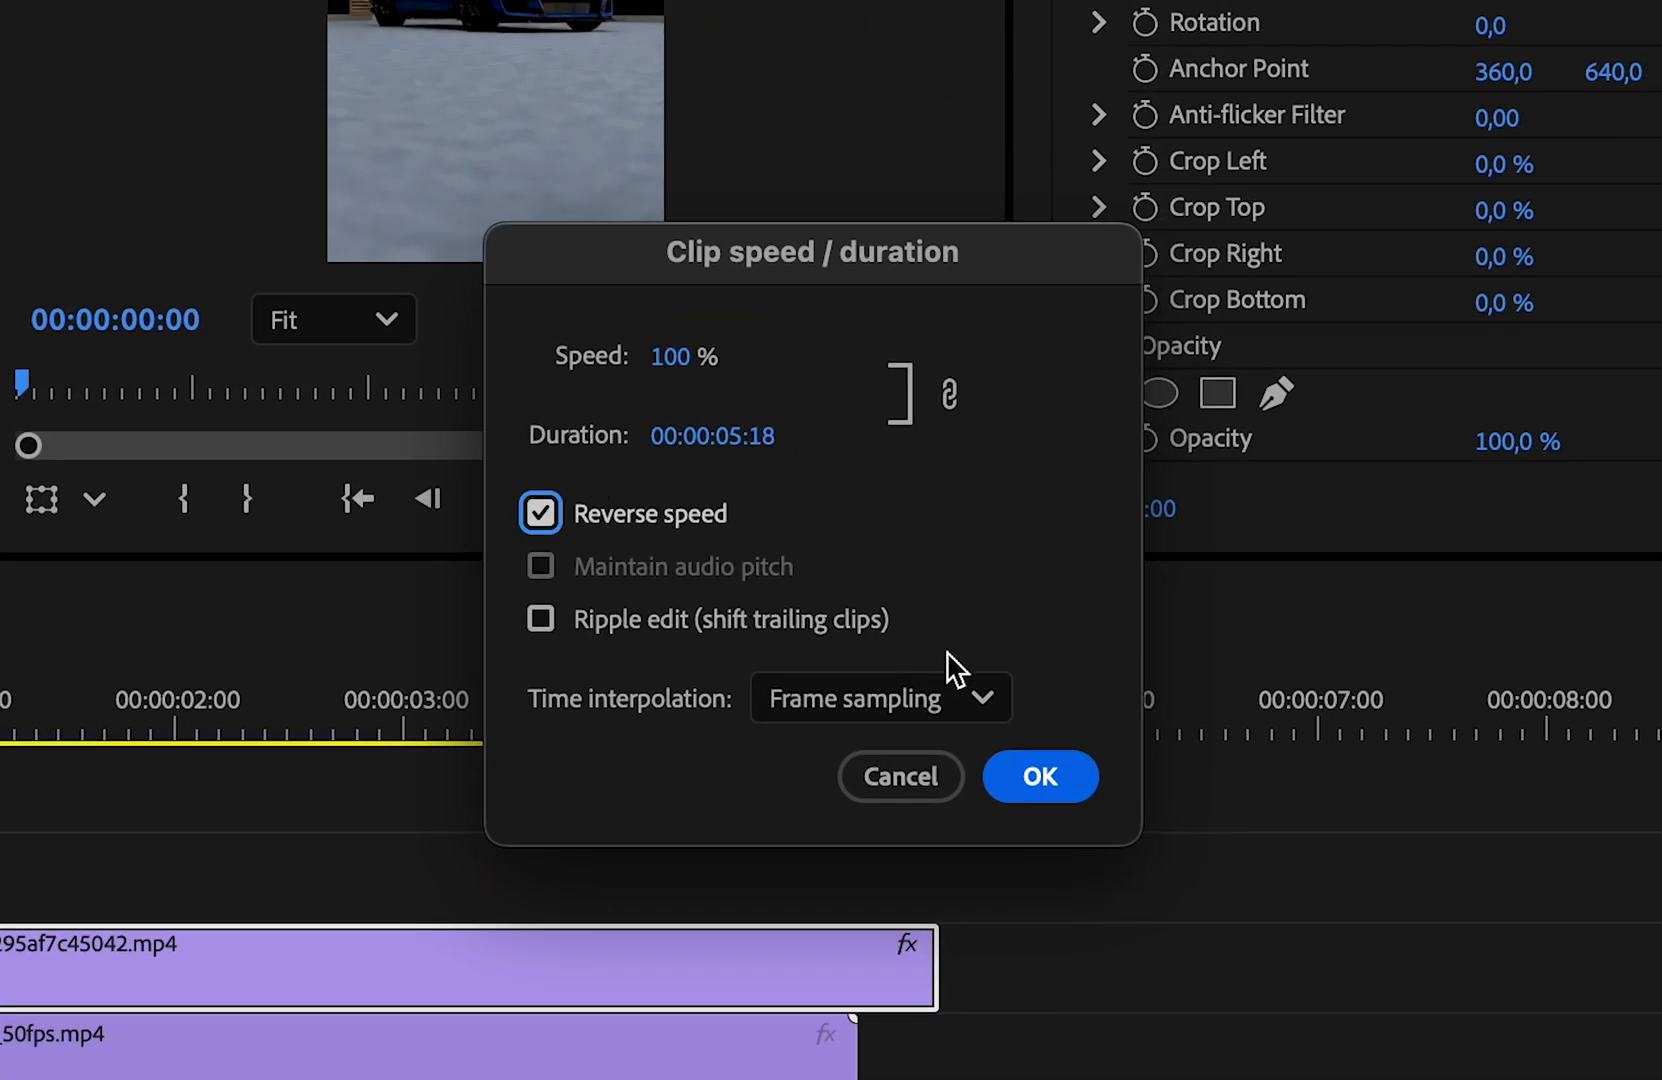
pyautogui.click(1038, 776)
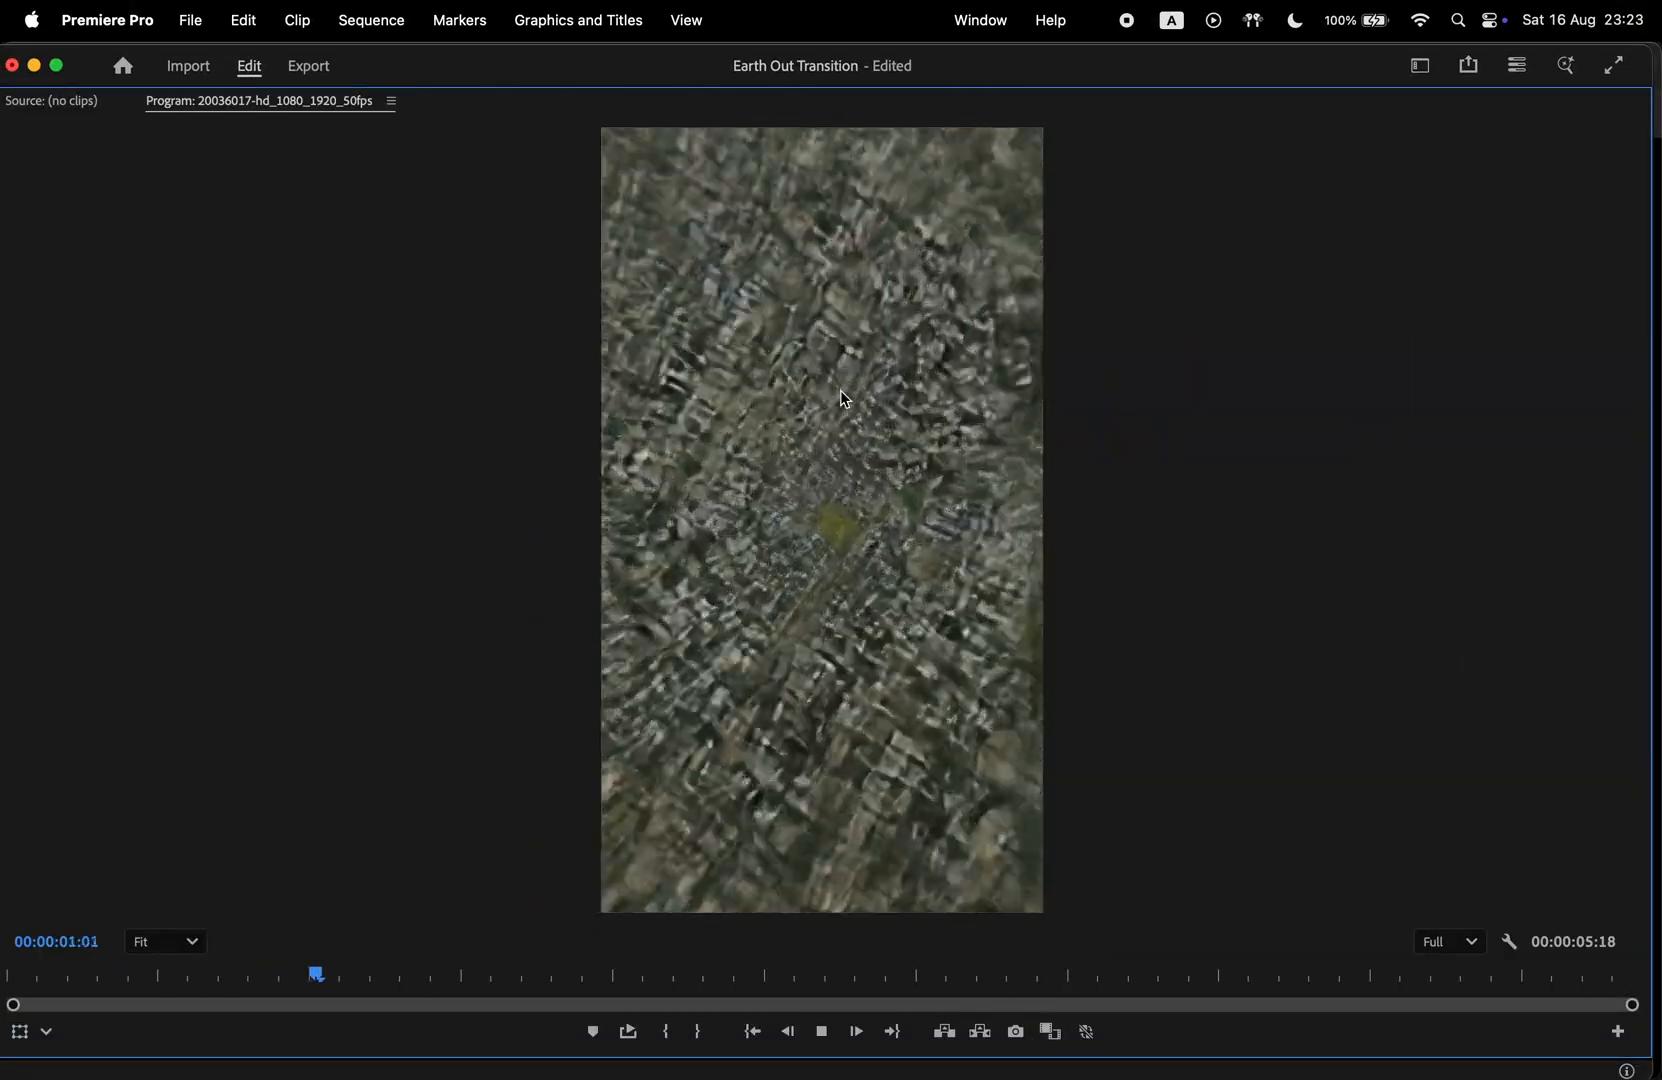
# Preview the reversed clip, then move it onto V1 ahead of the car footage.
pyautogui.moveTo(314, 974); pyautogui.dragTo(930, 974)
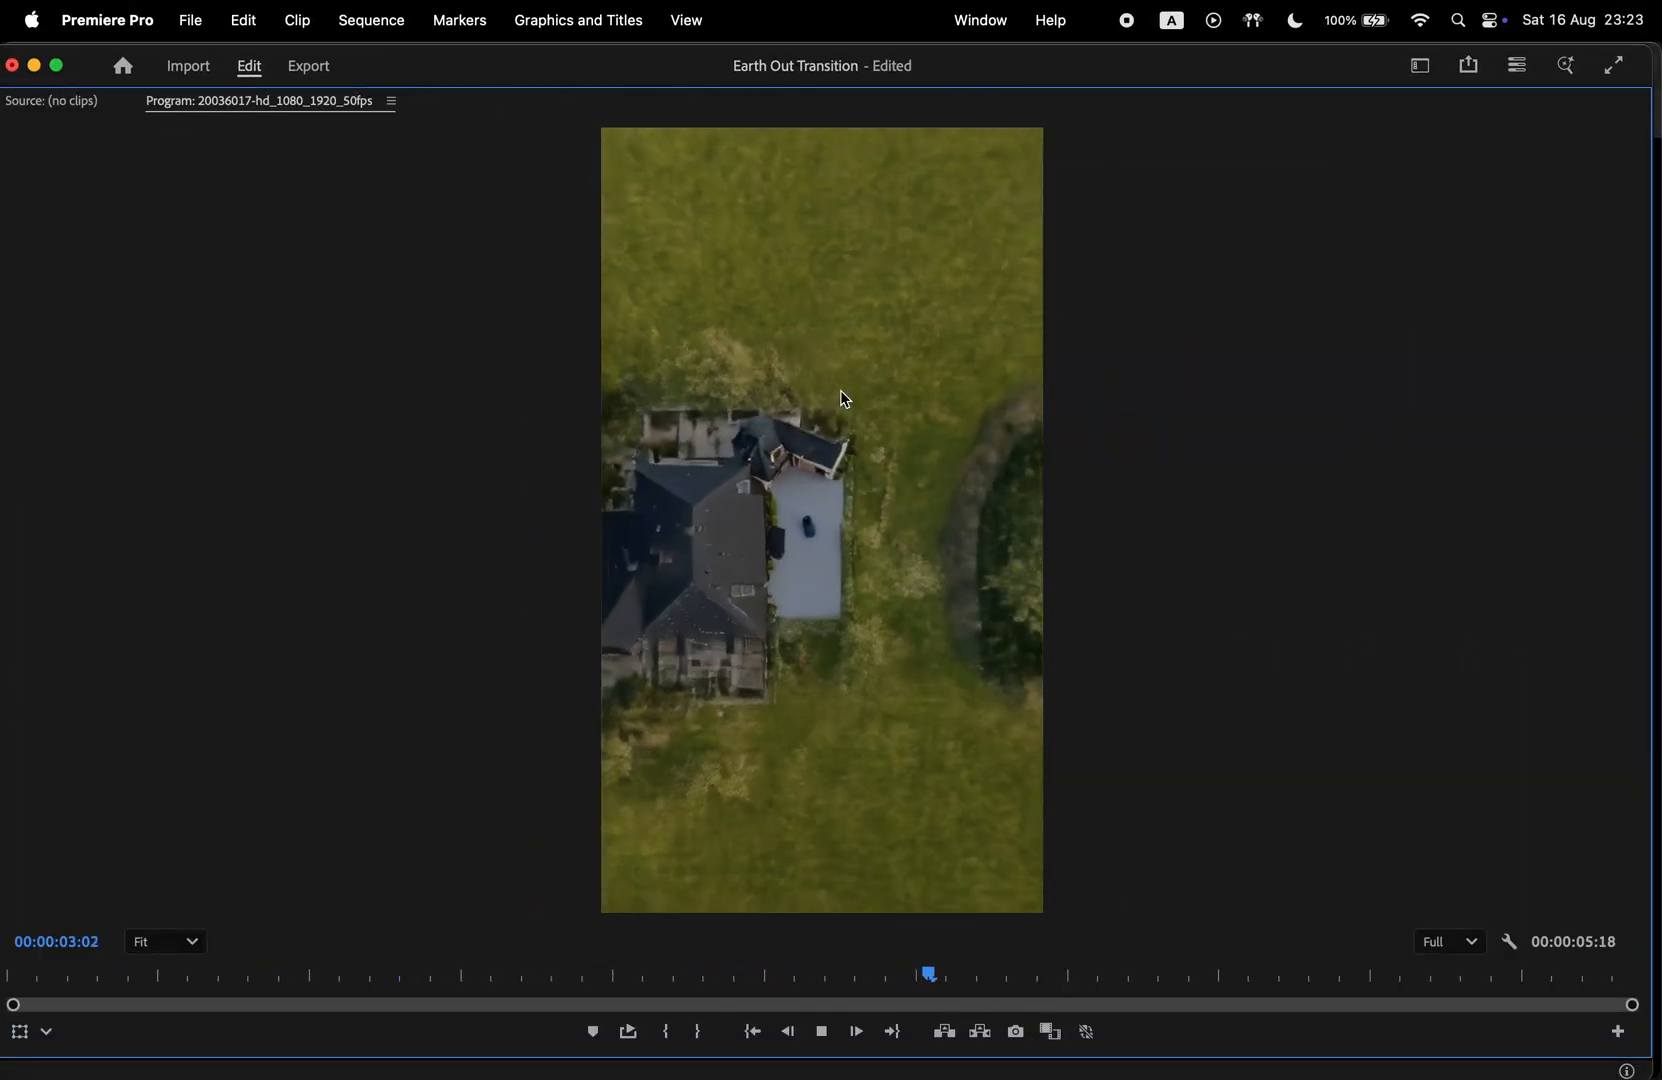
pyautogui.moveTo(930, 972); pyautogui.dragTo(1578, 972)
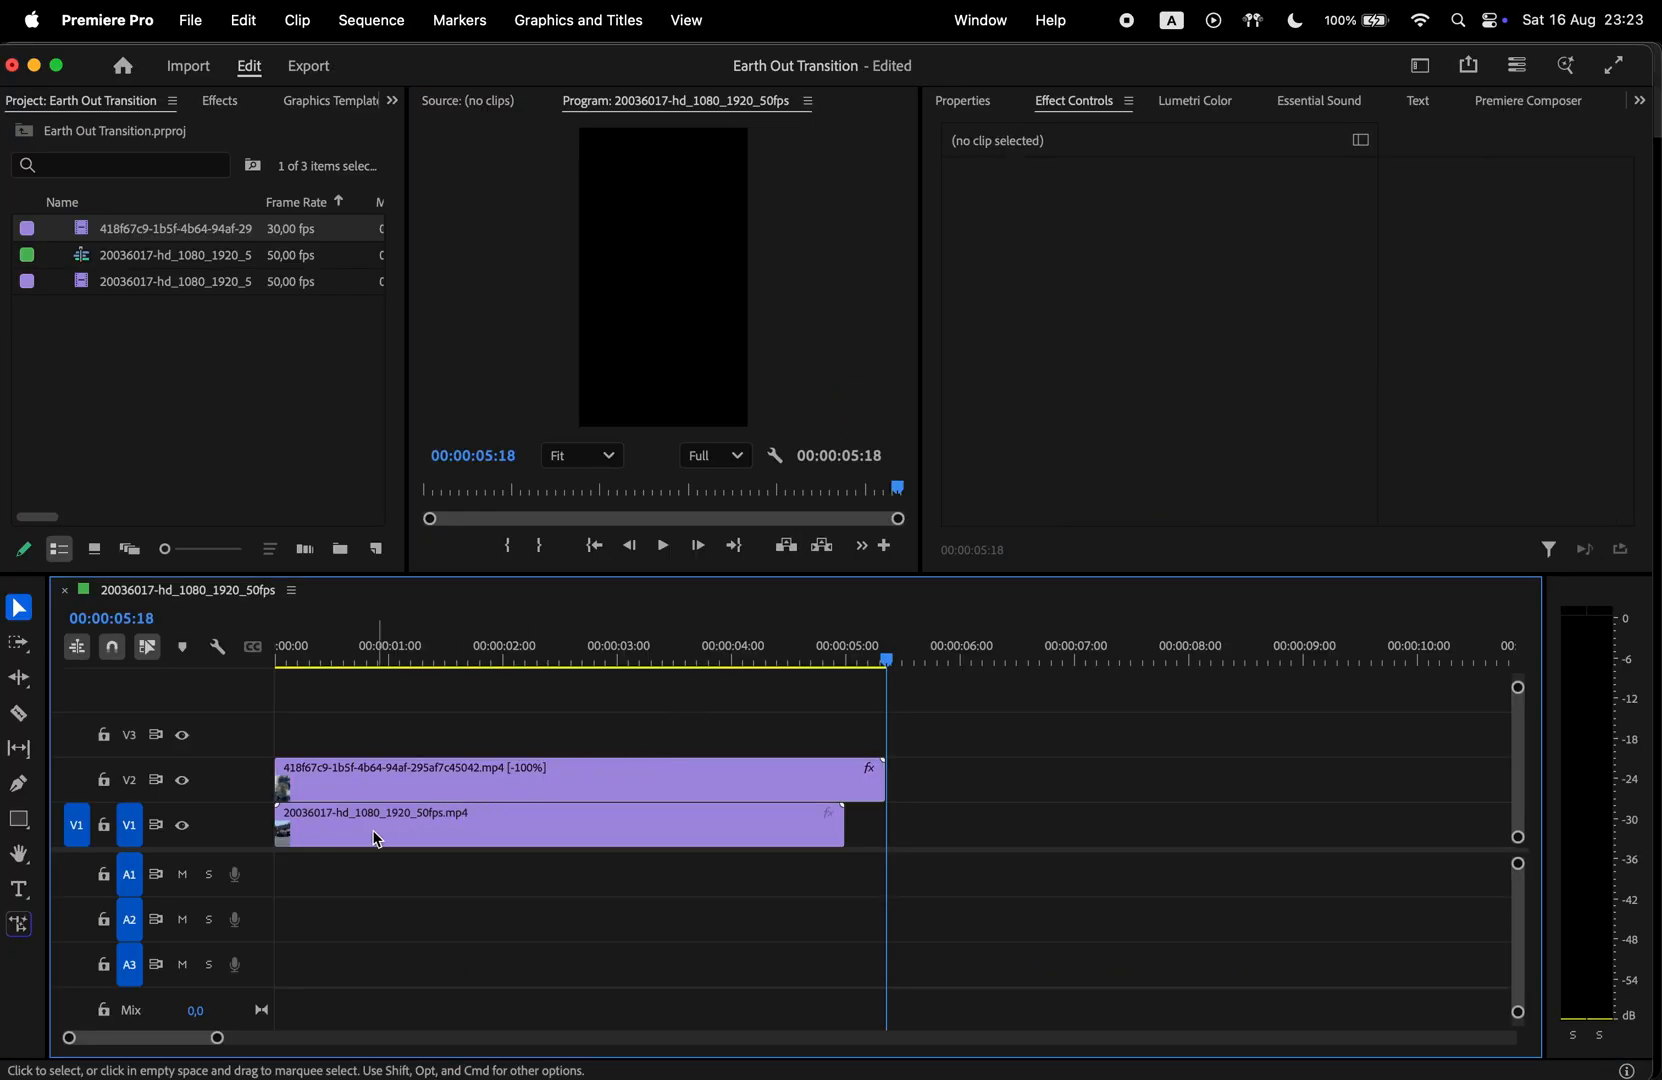
pyautogui.moveTo(562, 824); pyautogui.dragTo(1166, 824)
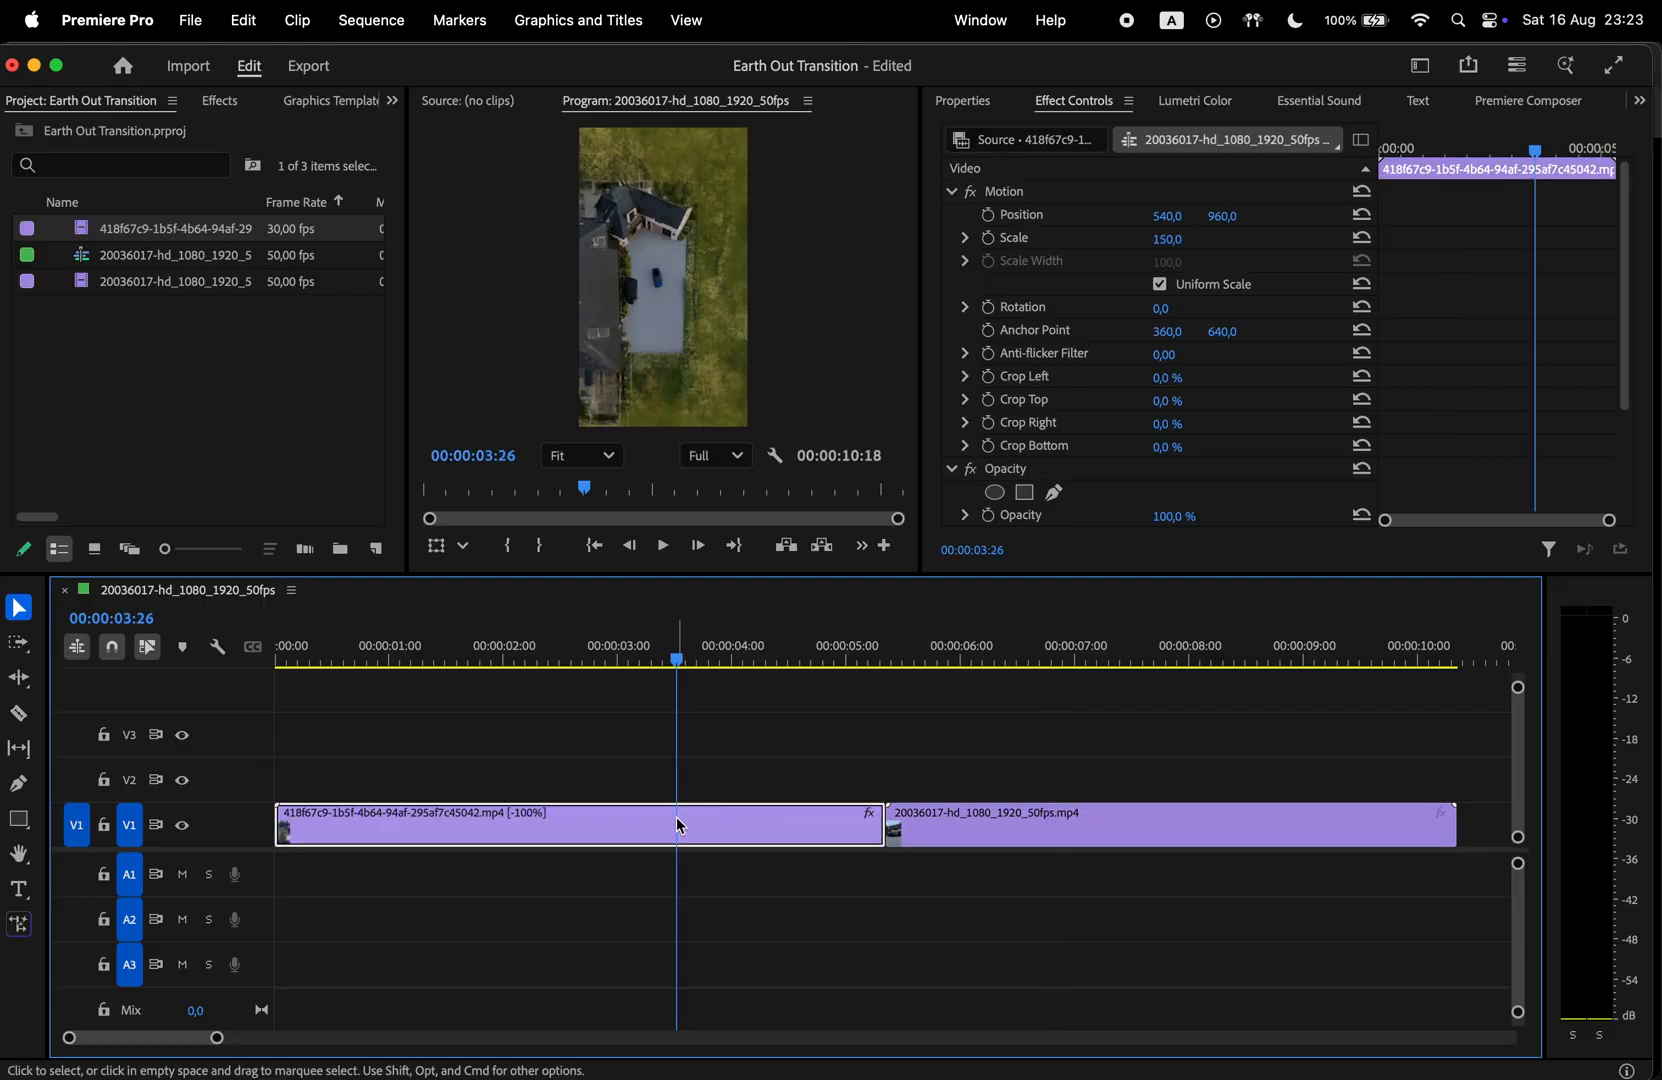
# Show Time Remapping > Speed keyframes and ramp the clip's ending speed up to about 218%.
pyautogui.rightClick(580, 824)
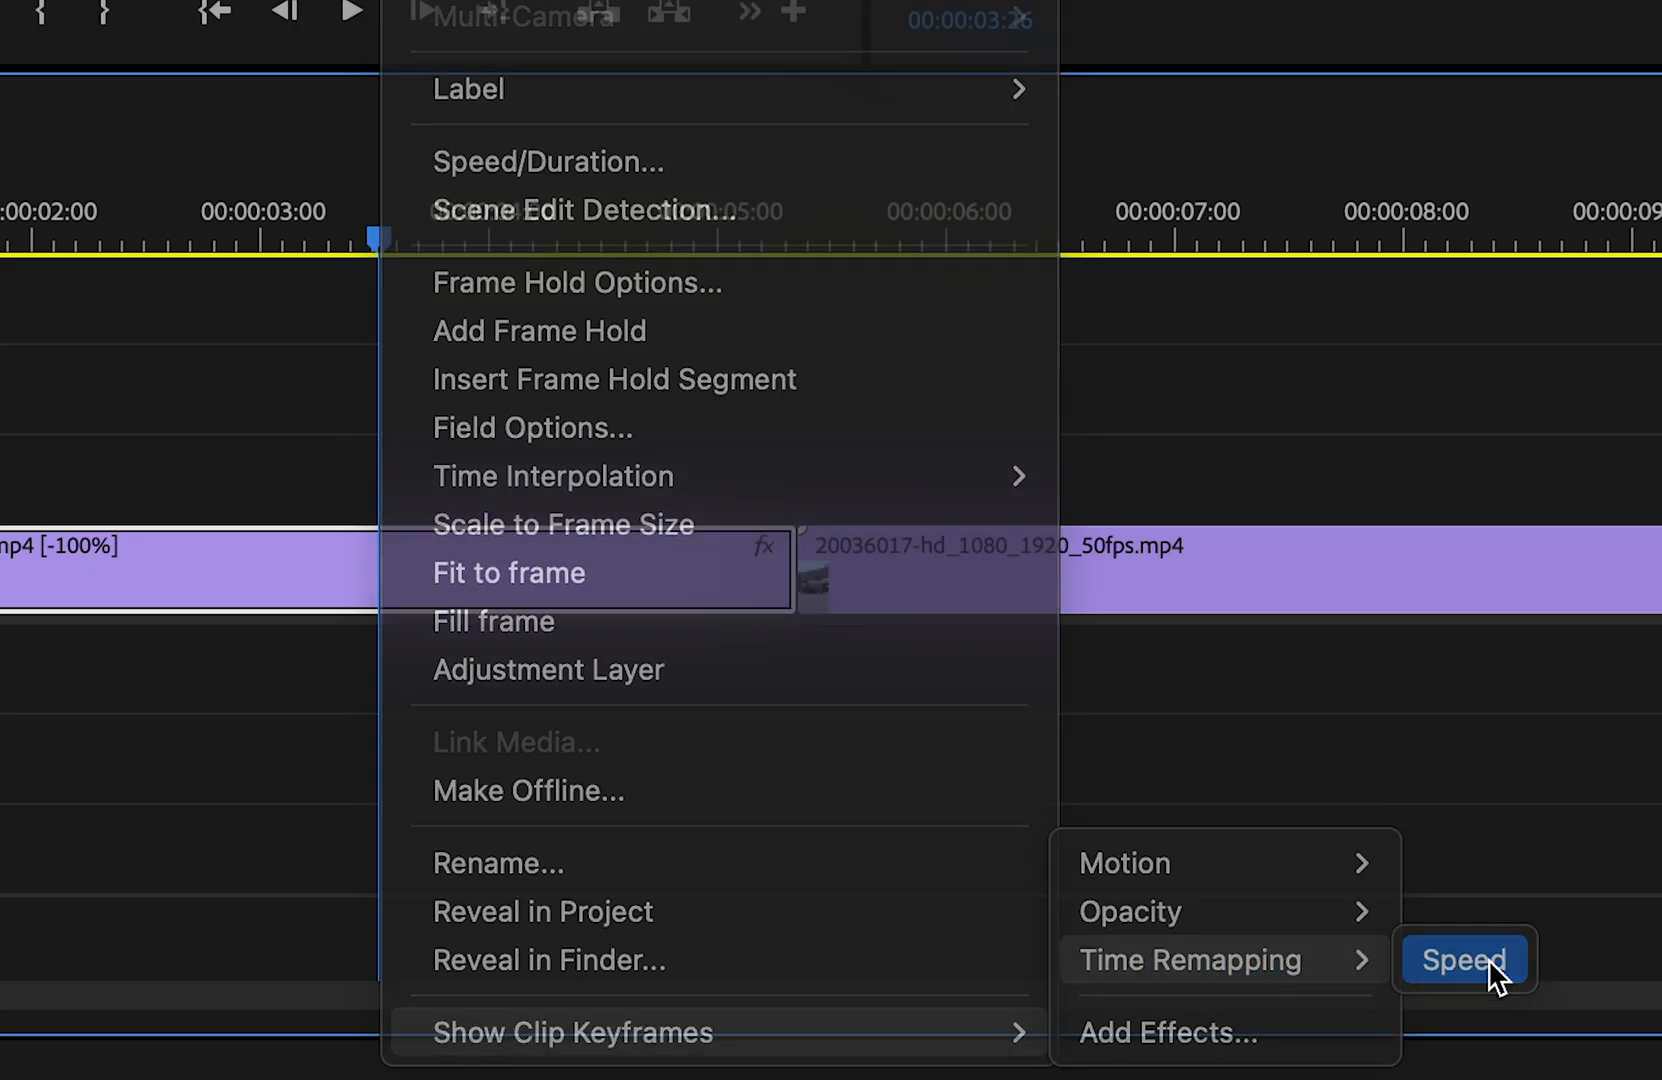
pyautogui.click(1462, 960)
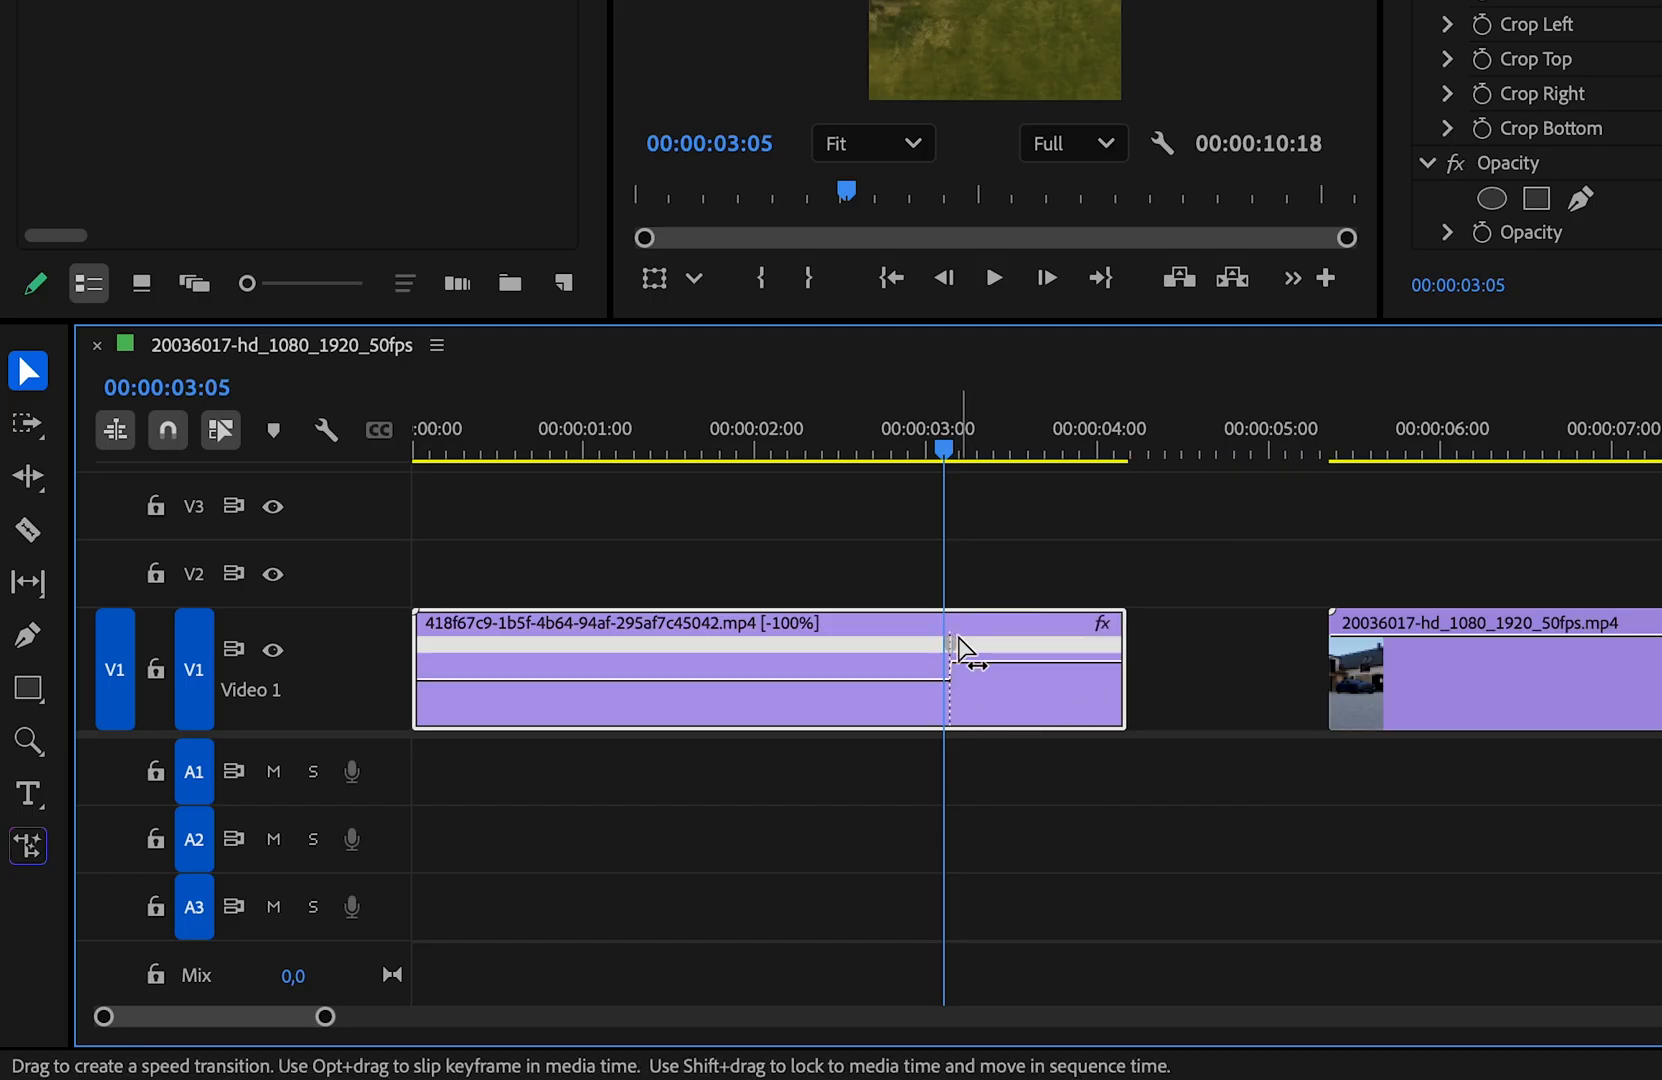
pyautogui.moveTo(948, 646); pyautogui.dragTo(1012, 646)
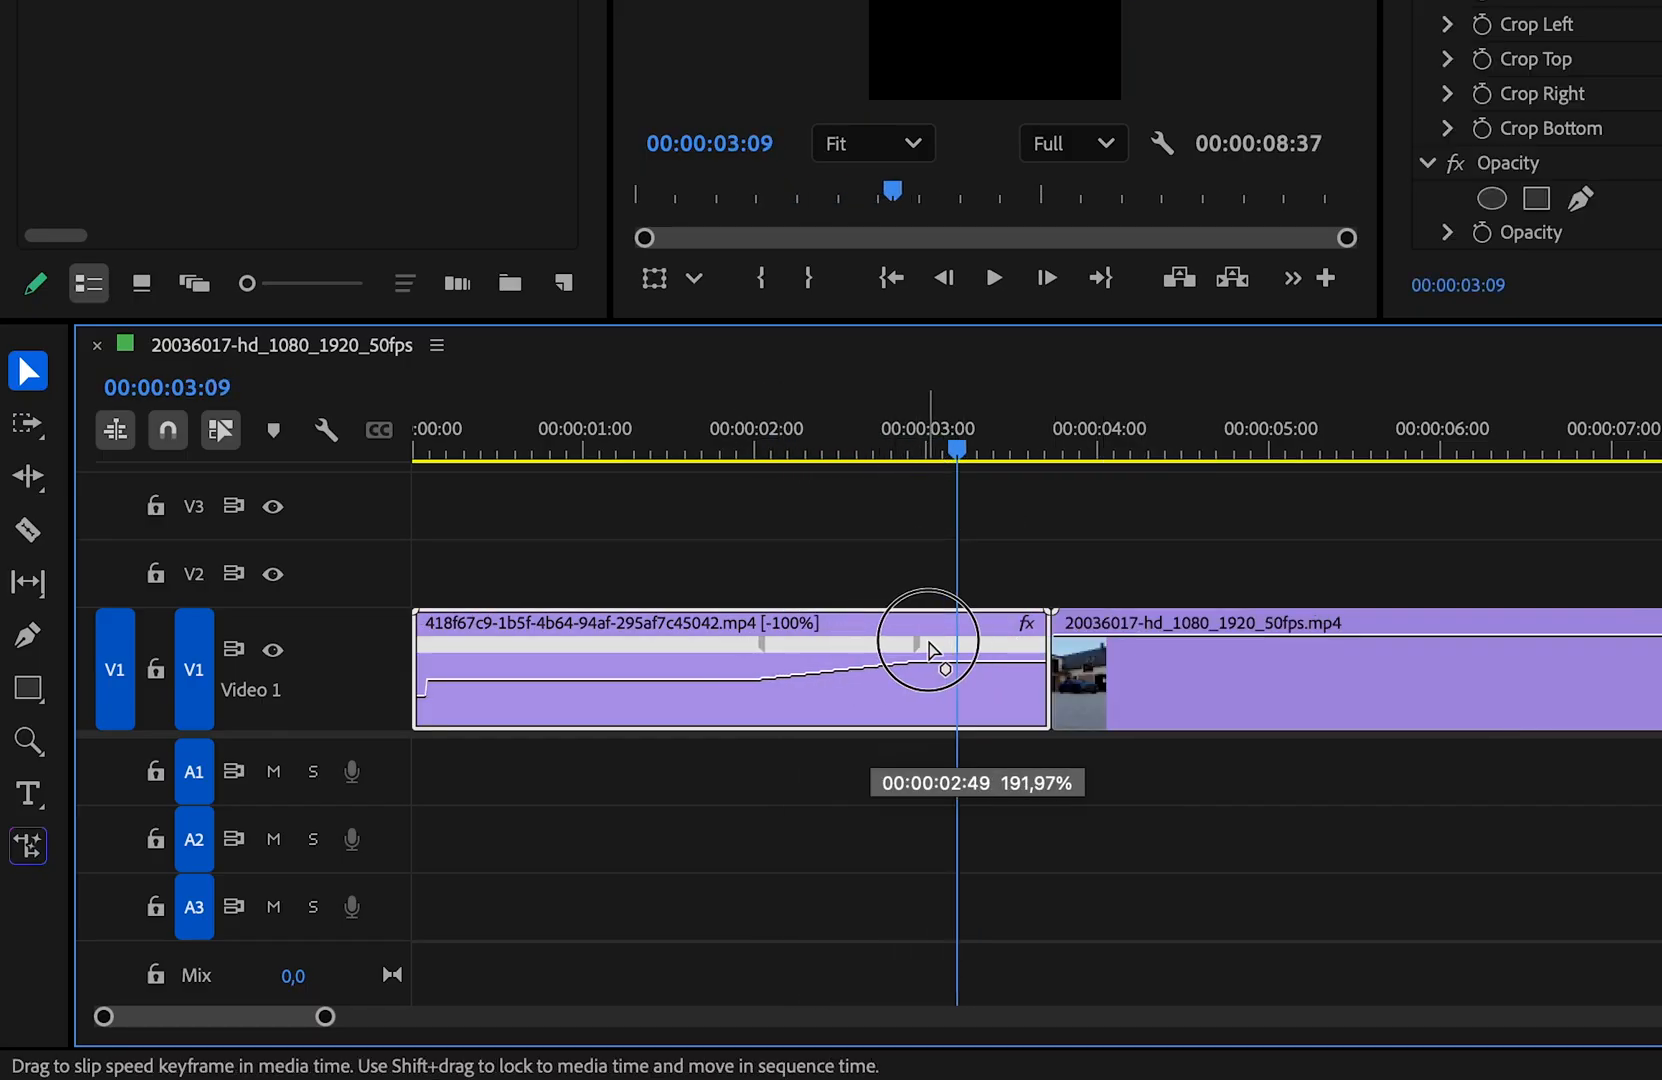
pyautogui.moveTo(928, 646); pyautogui.dragTo(1006, 646)
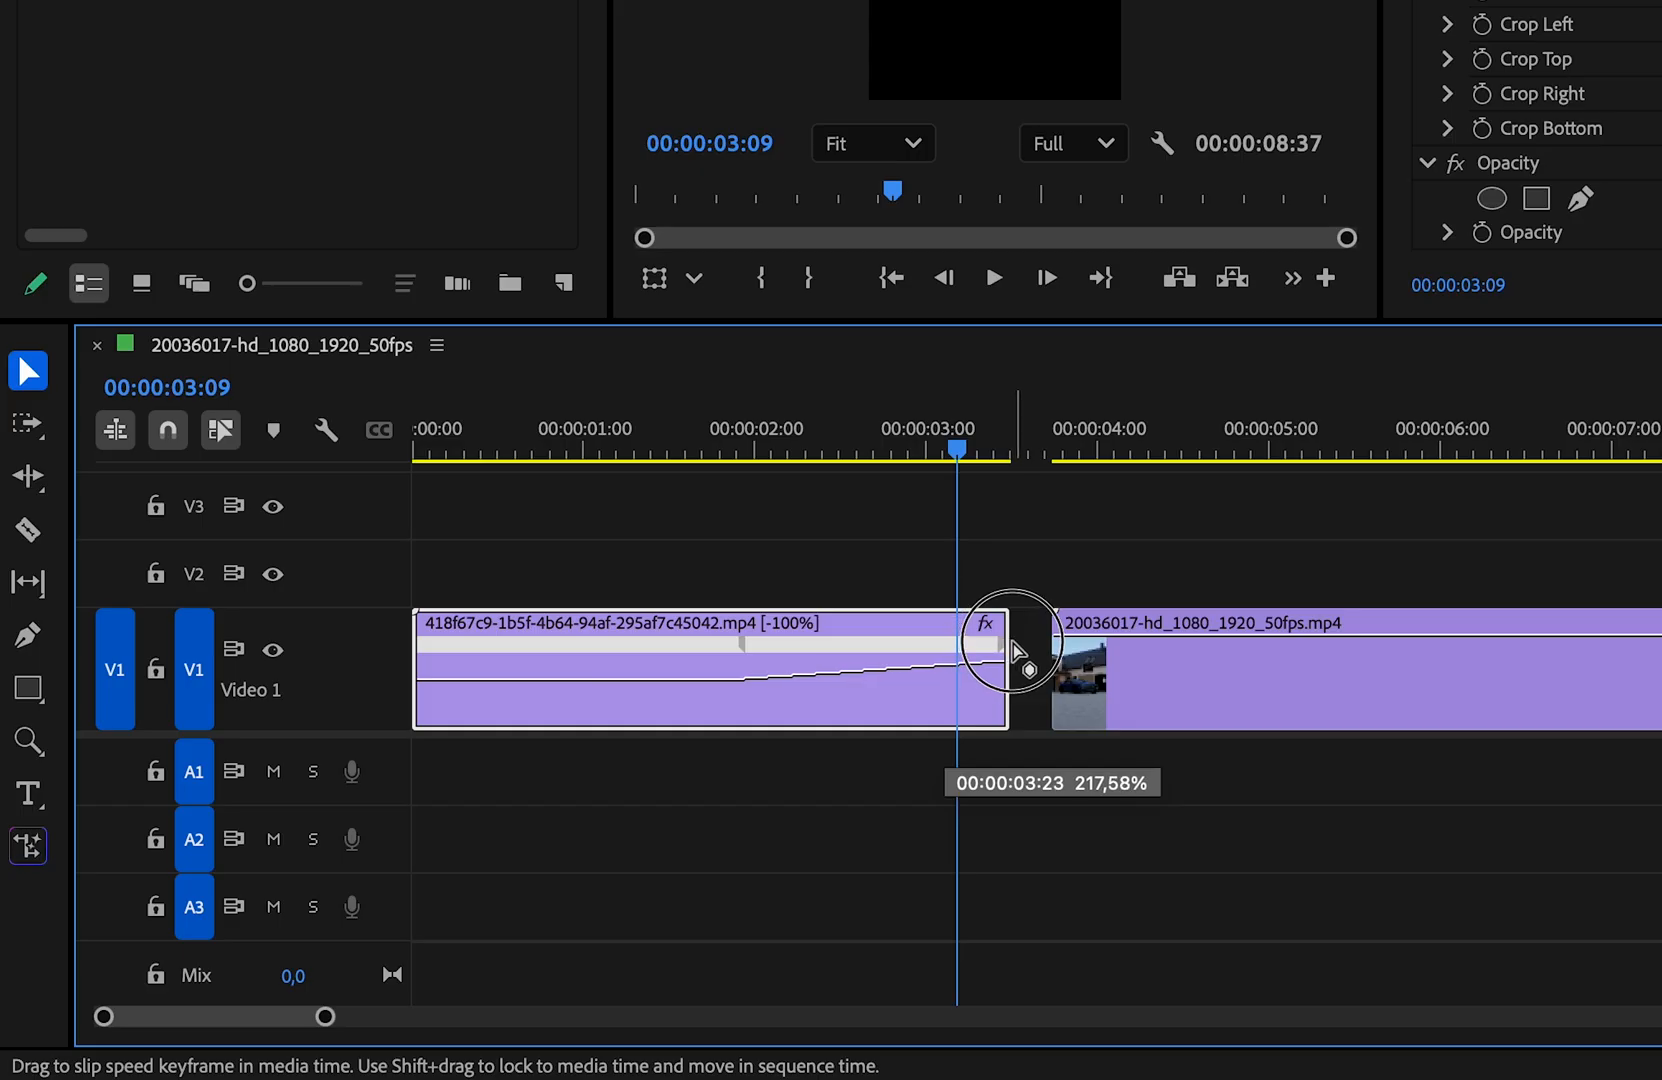